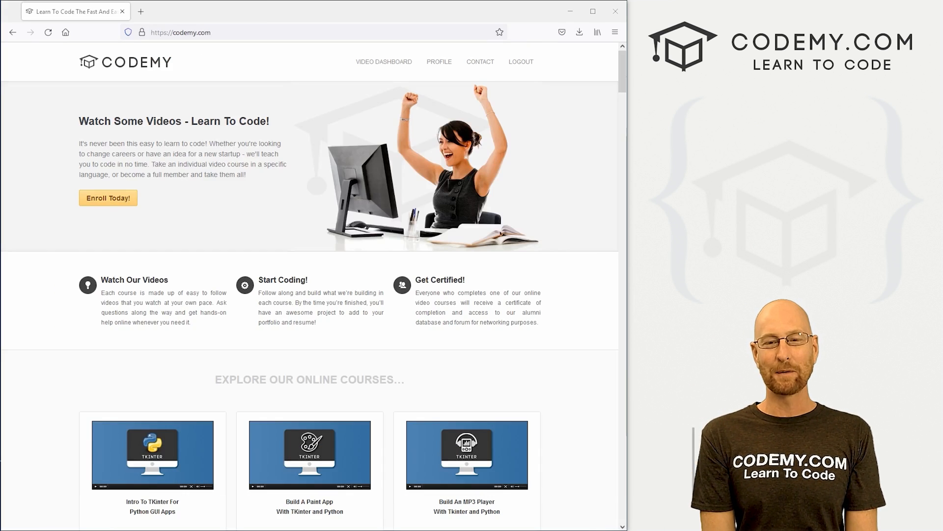
Scroll through the Codemy.com homepage and switch to the incomplete.ipynb Jupyter tab.
scroll("down", 3)
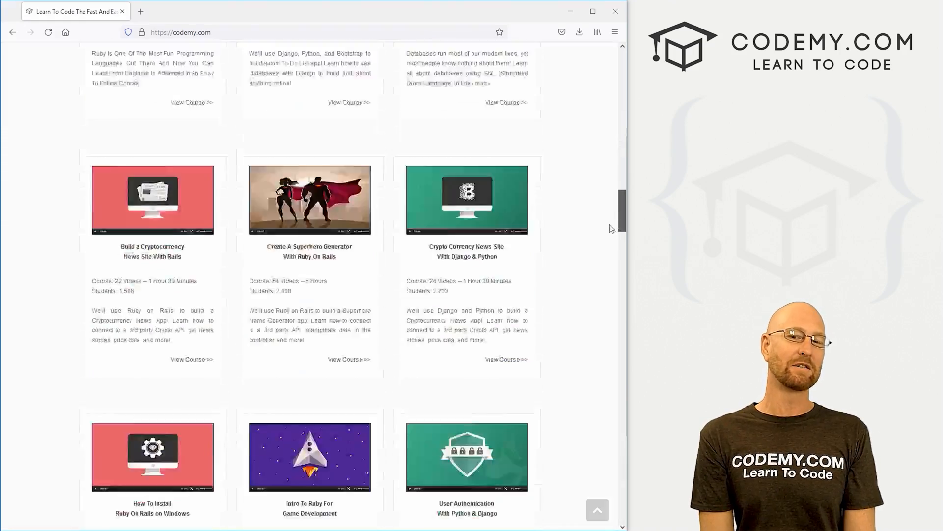
scroll("down", 3)
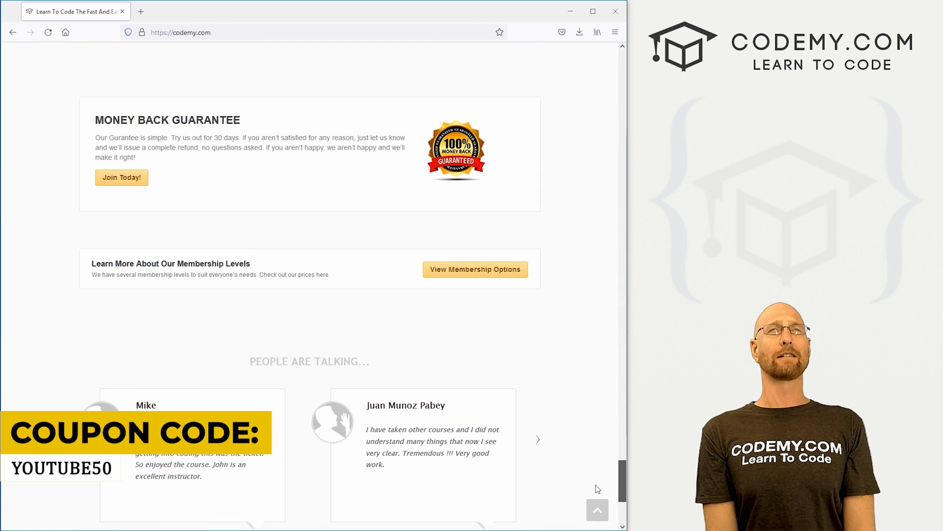
left_click(205, 11)
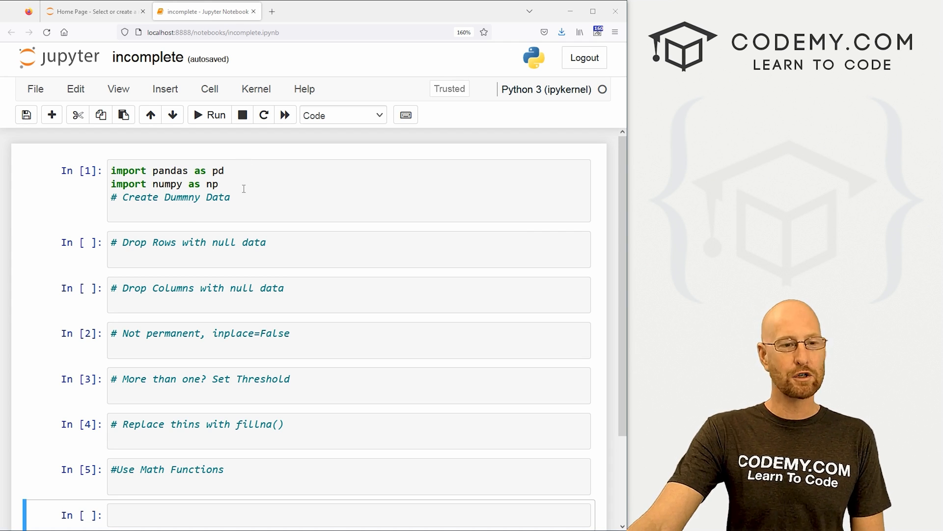
Enter edit mode in the first code cell with the pandas and numpy imports.
left_click(230, 197)
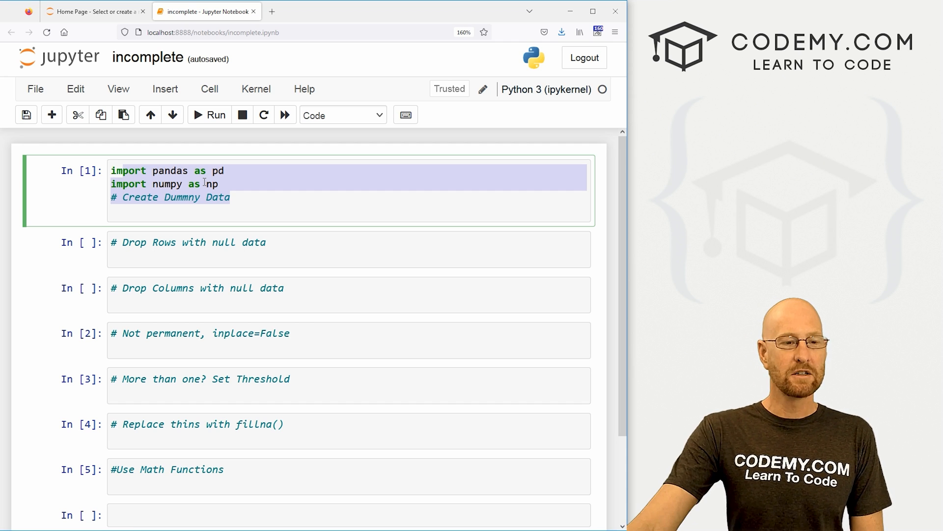
Define stuff = {'A':[1,2,3], 'B':[4,5,6], 'C':[7,8,9], 'D':[10,11,12]} in cell 1.
type("s")
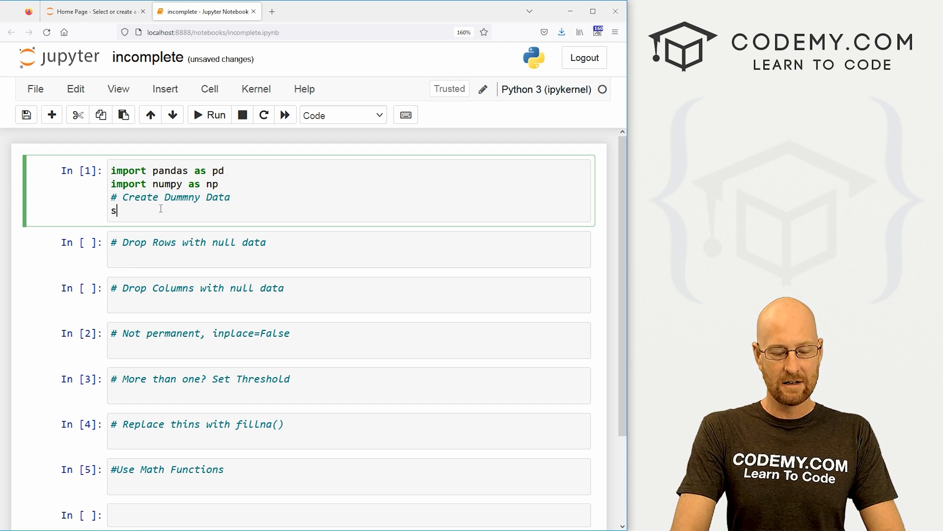
type("tuff =")
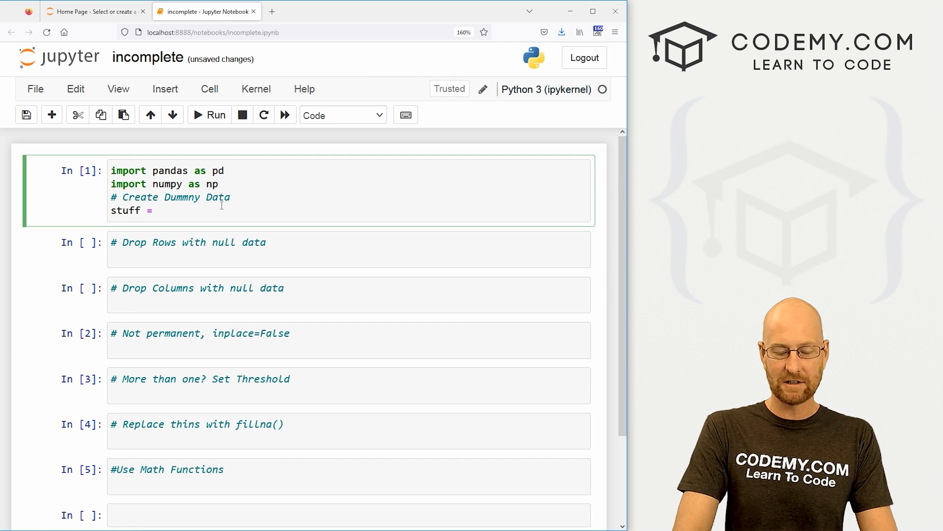
type("{}")
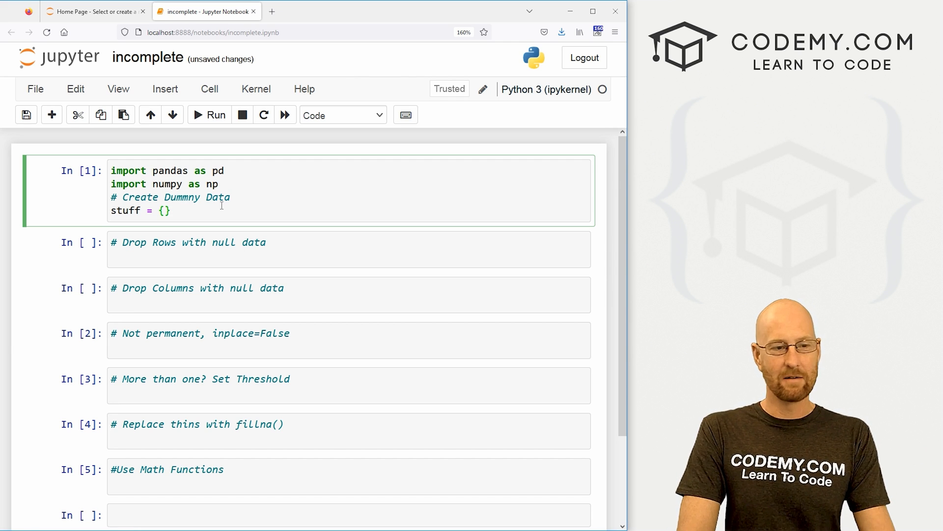
type("'")
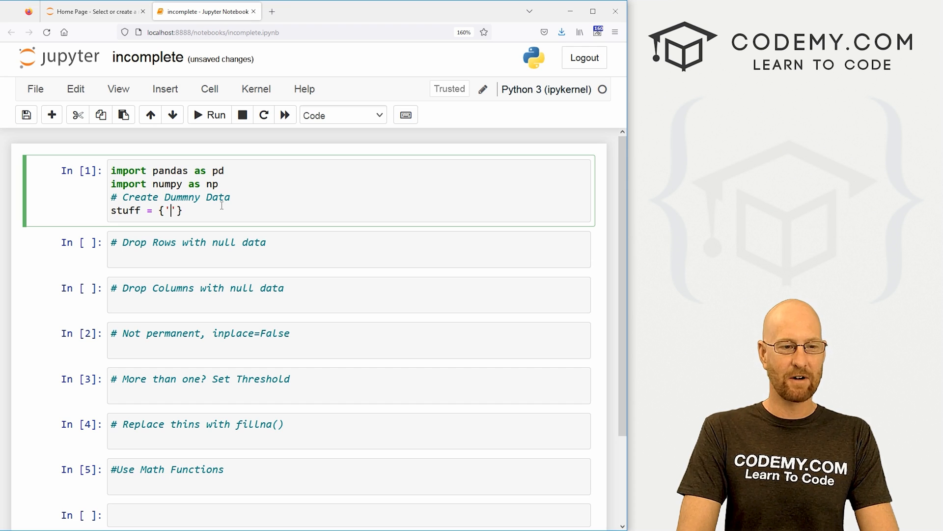
type("A':")
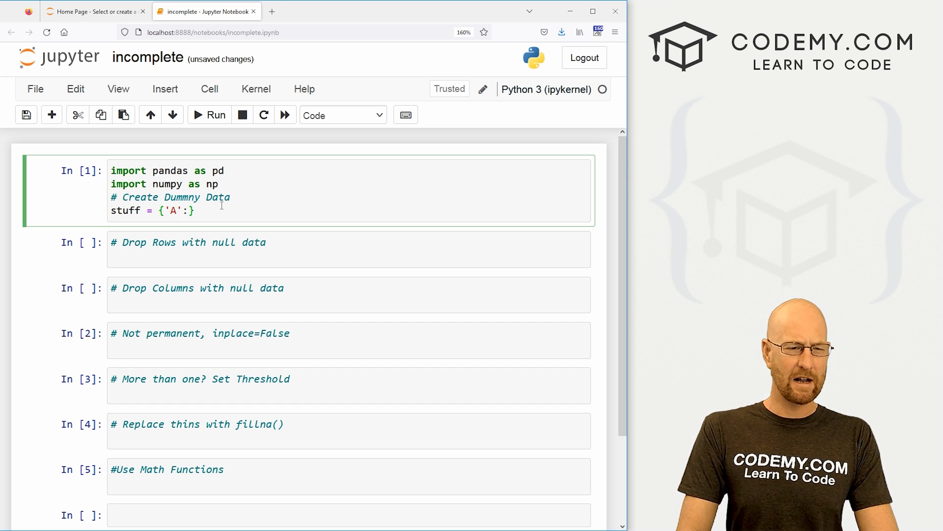
type("[1,2]")
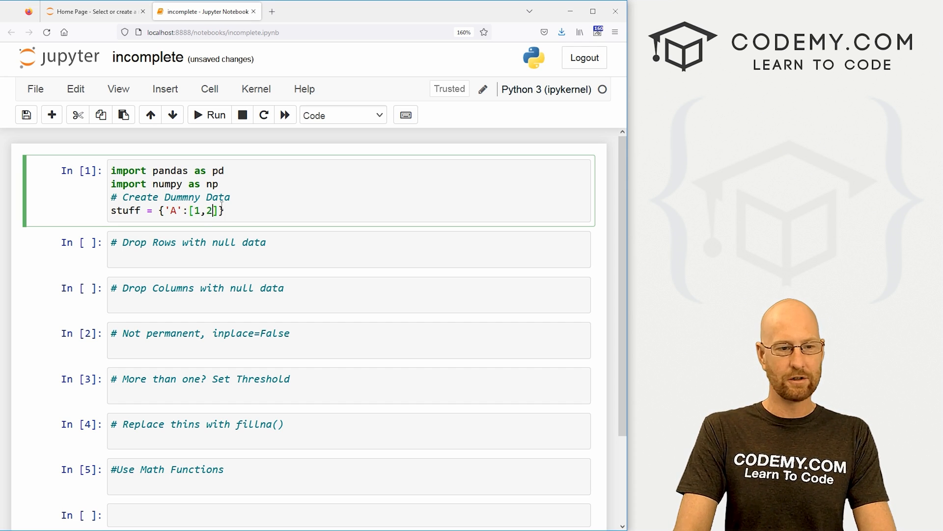
type("3],")
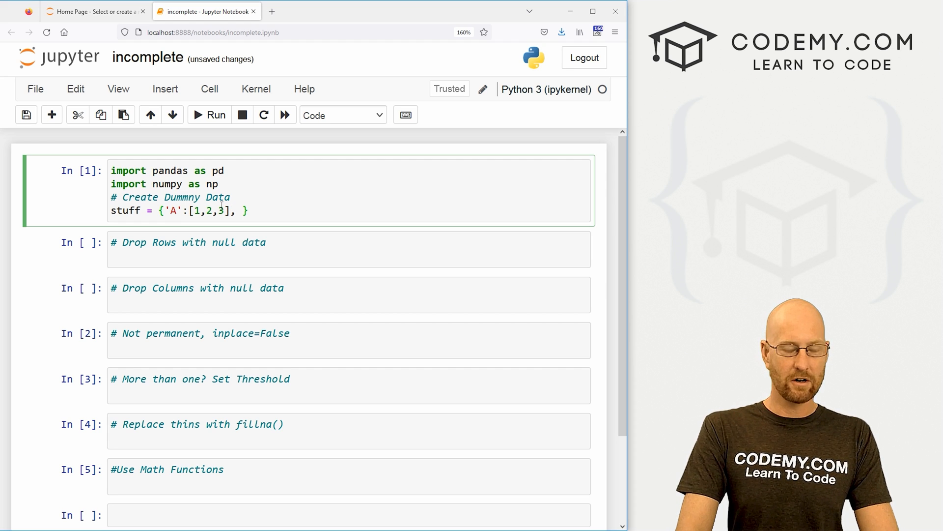
type("'B'")
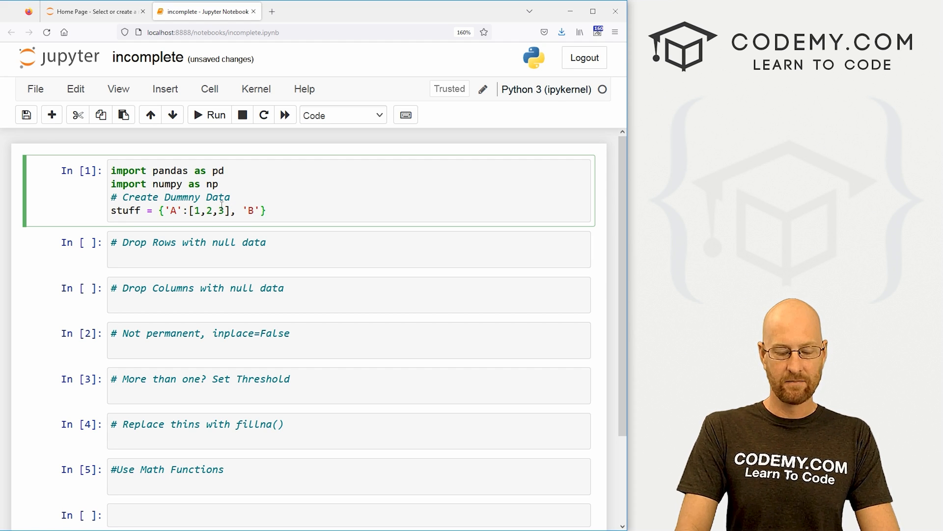
type(":[4,5,6]")
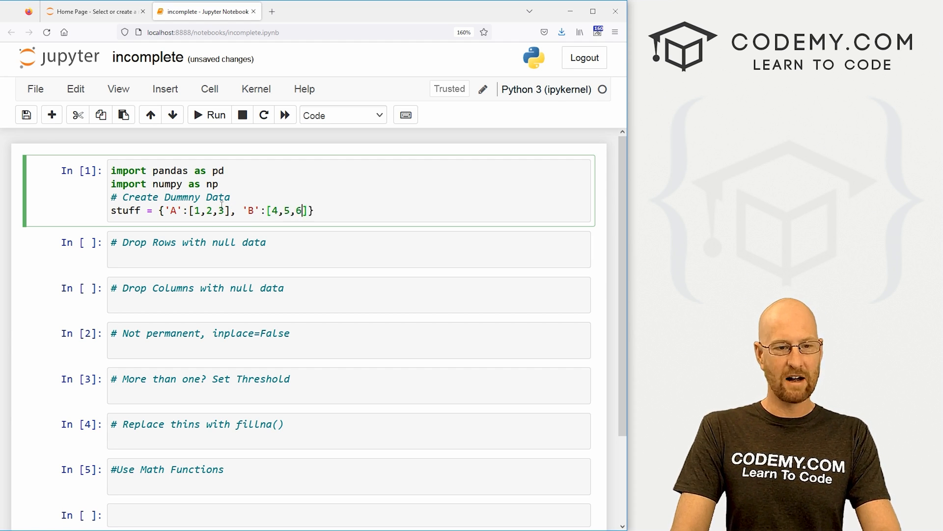
type(",")
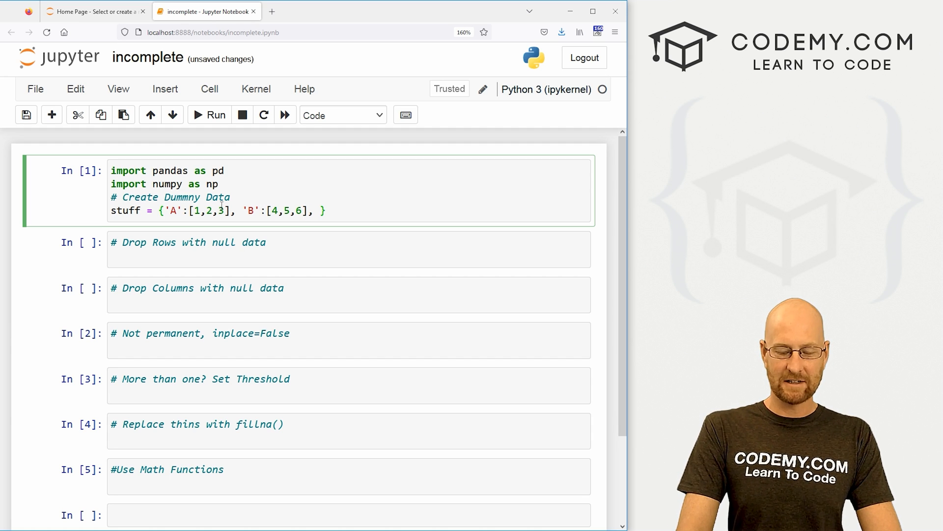
type("'C':[]")
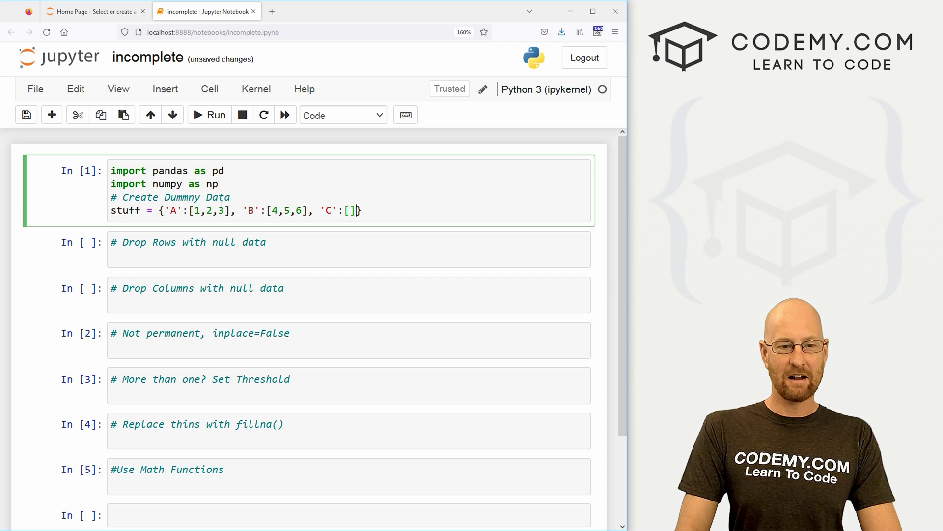
type("7,8,")
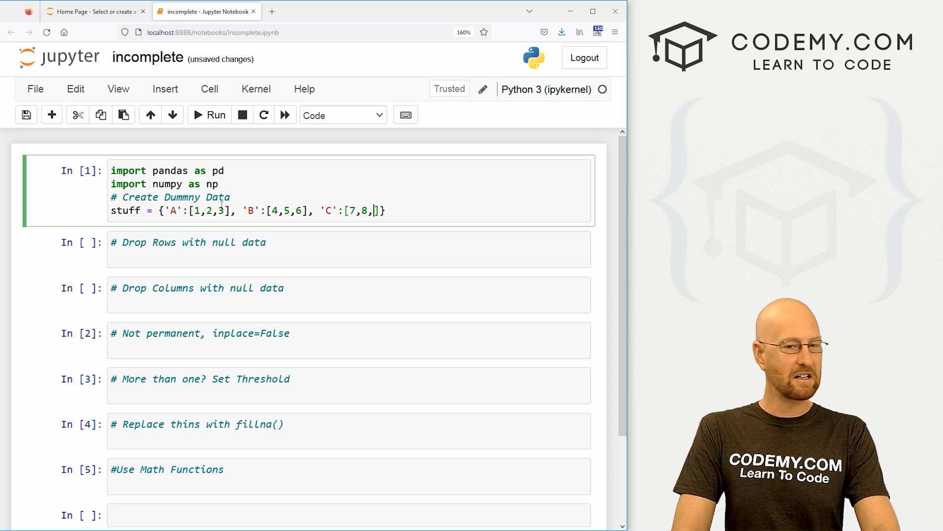
type("9], '")
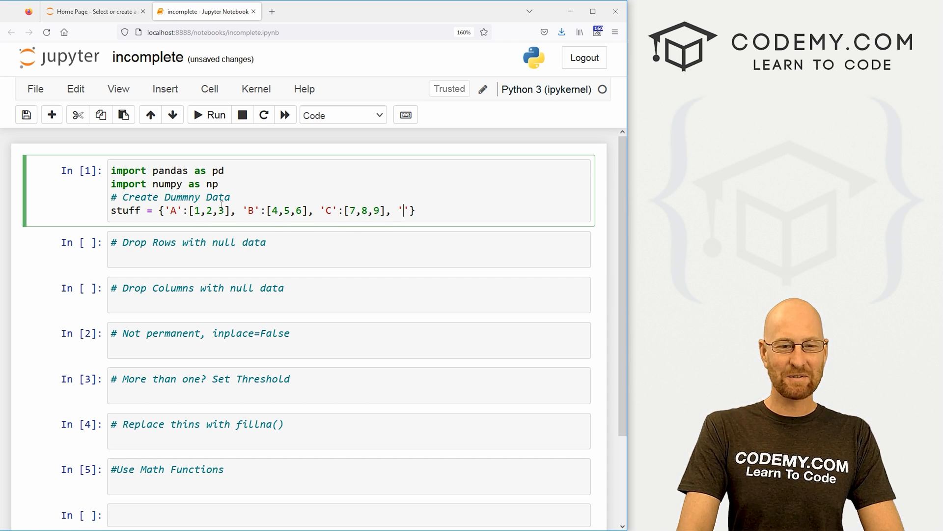
type("D':[10,11,12]")
type("m")
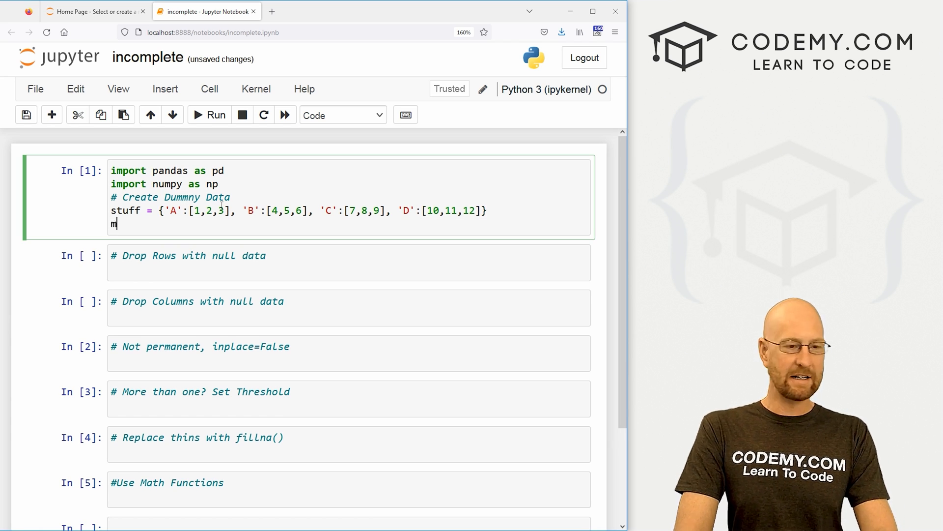
Build my_df = pd.DataFrame(stuff), correcting the mistyped 'studd' to 'stuff'.
type("y_df")
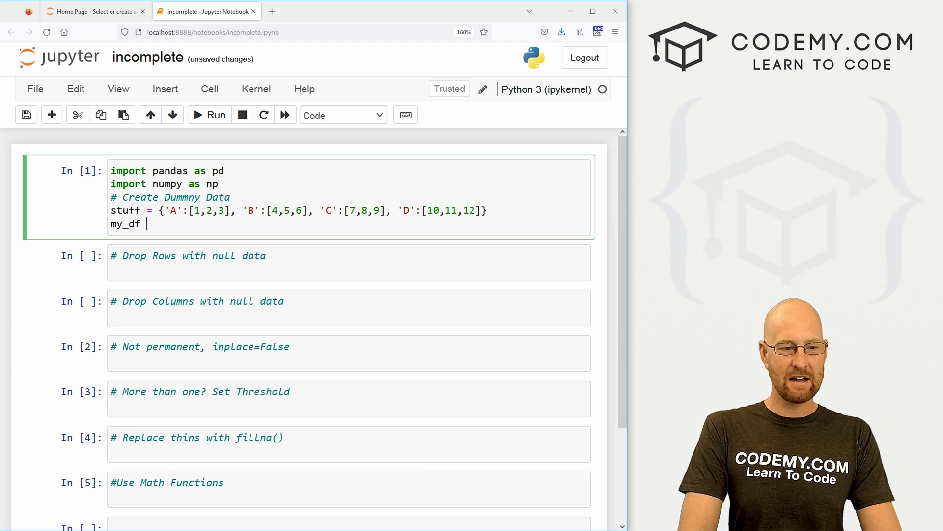
type("=")
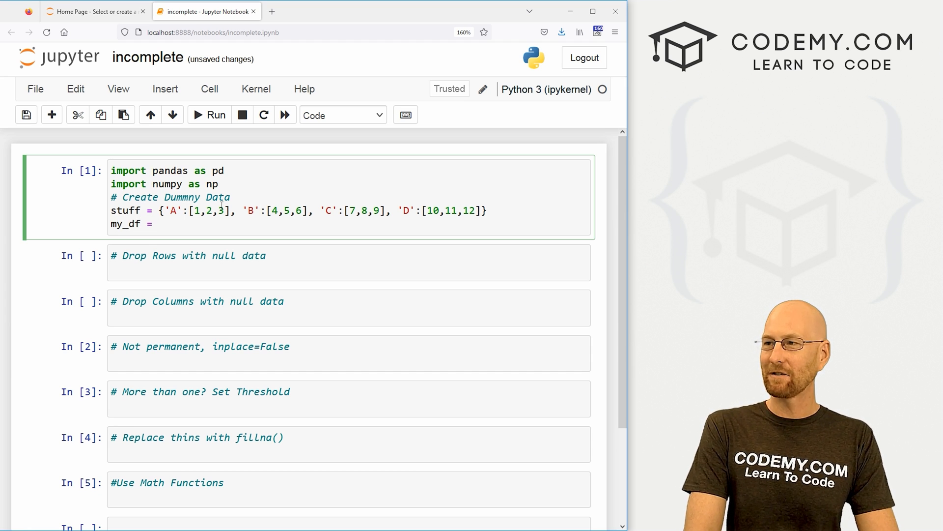
left_click(158, 224)
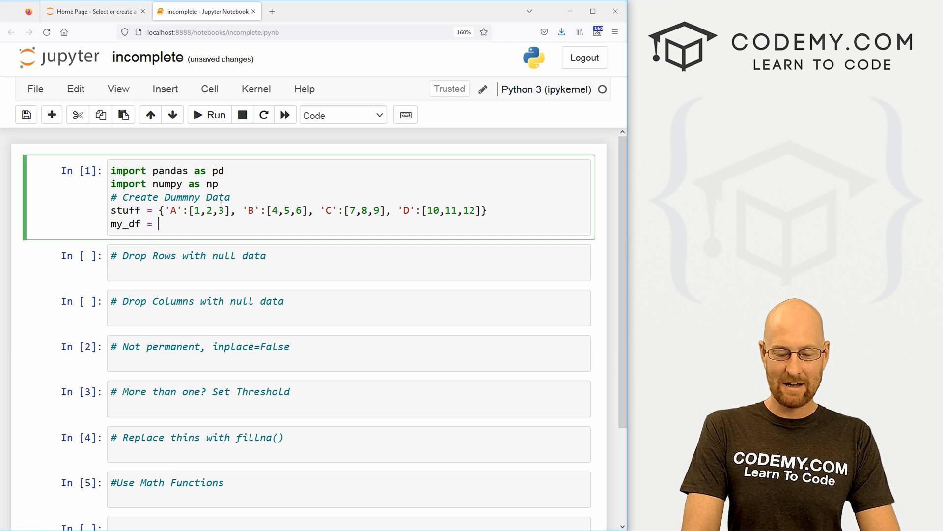
type("pd.Data")
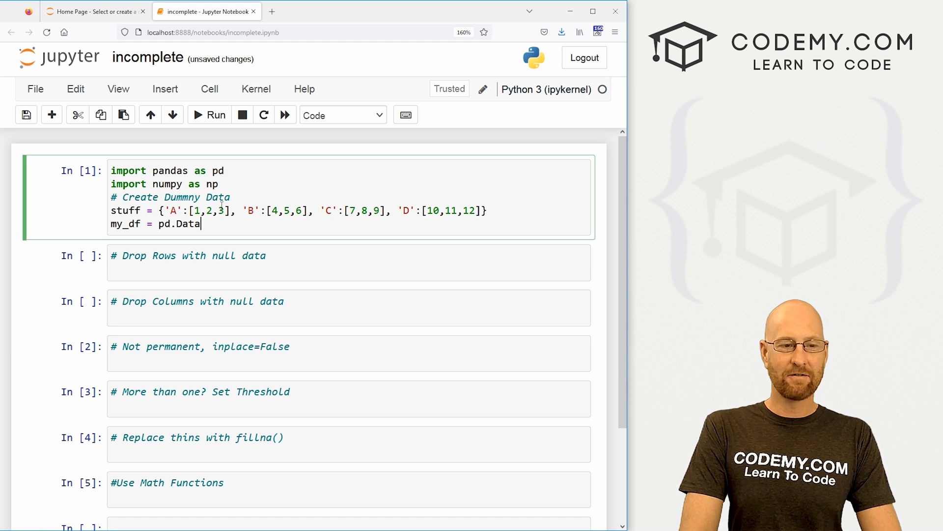
type("Frame(studd)")
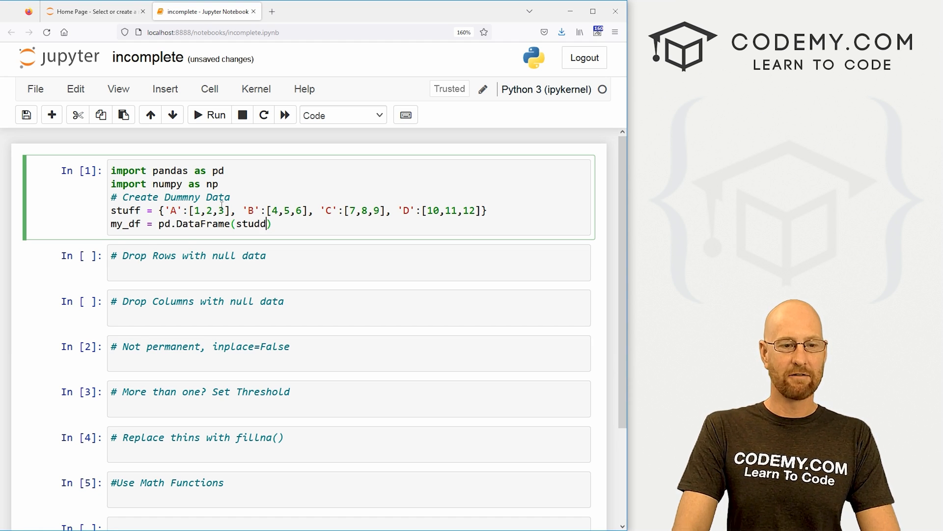
key("Backspace")
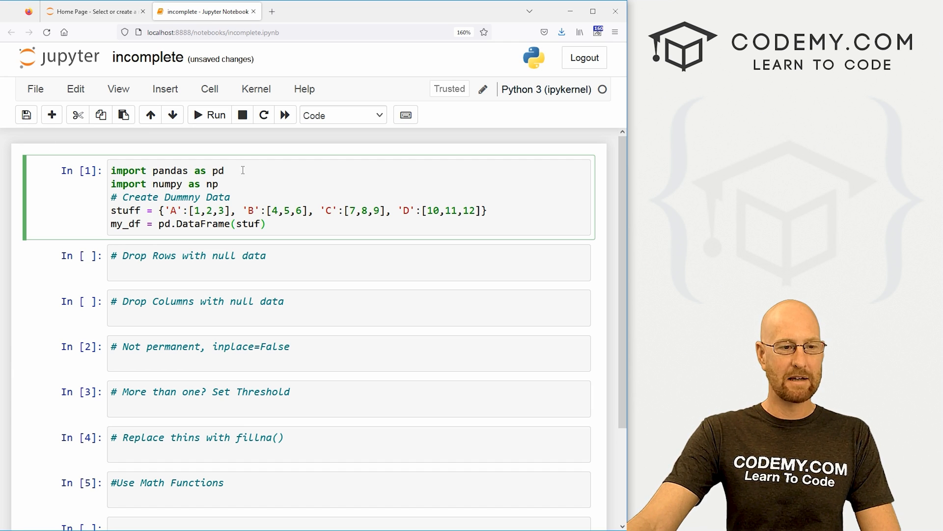
mouse_move(287, 224)
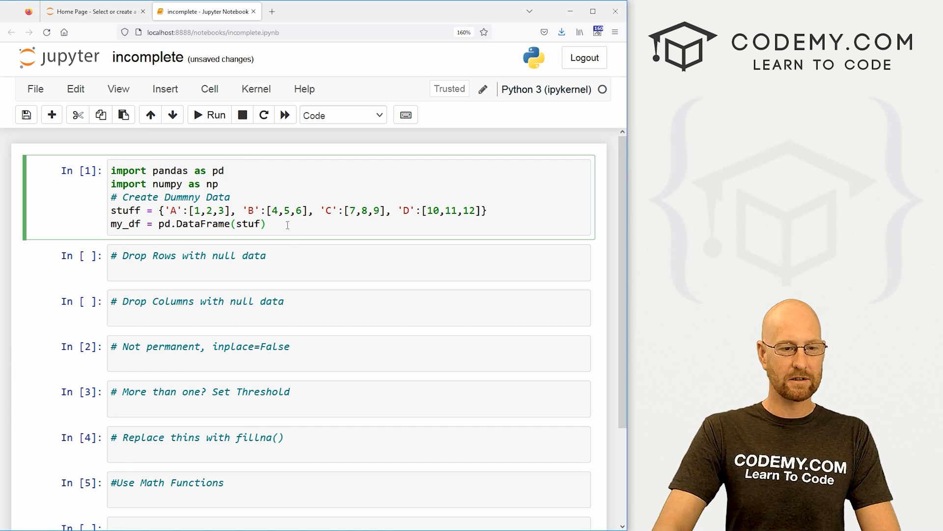
type("f")
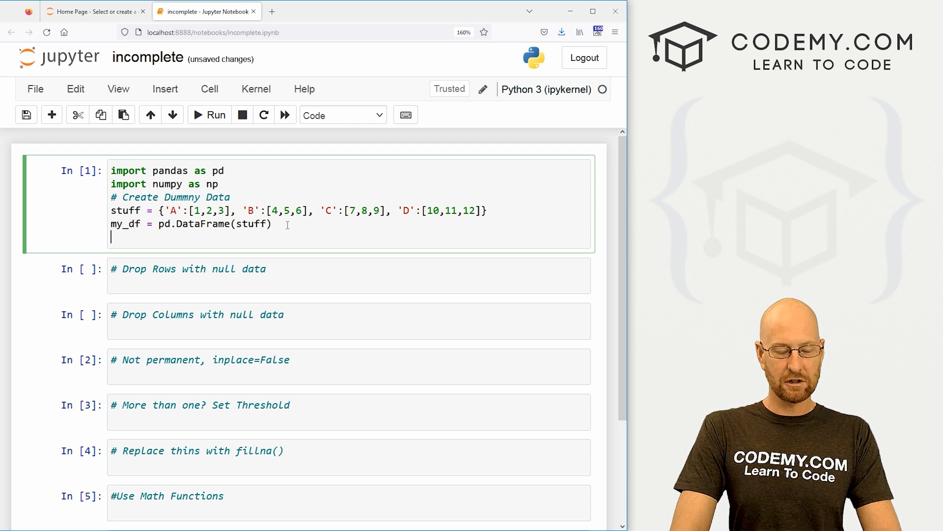
Run the first cell to display my_df with columns A–D and rows 0–2, then re-enter the cell.
left_click(209, 115)
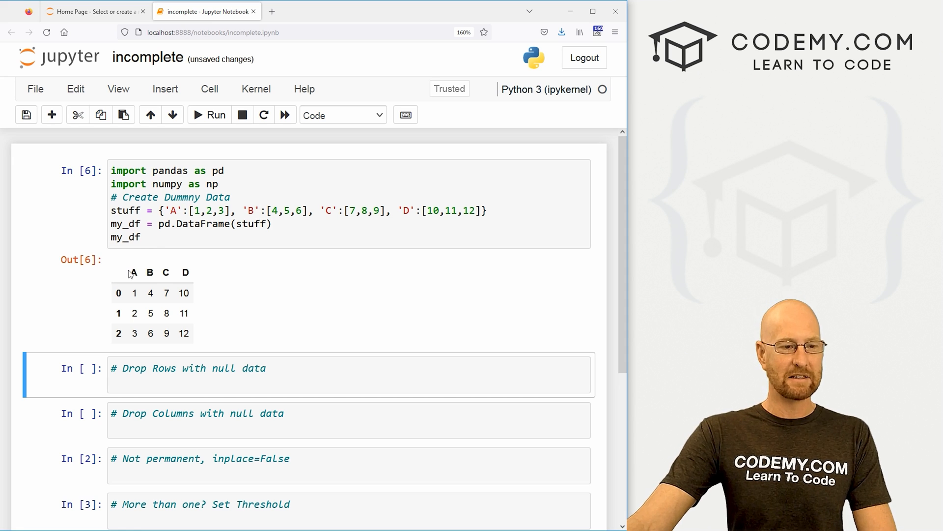
left_click(186, 333)
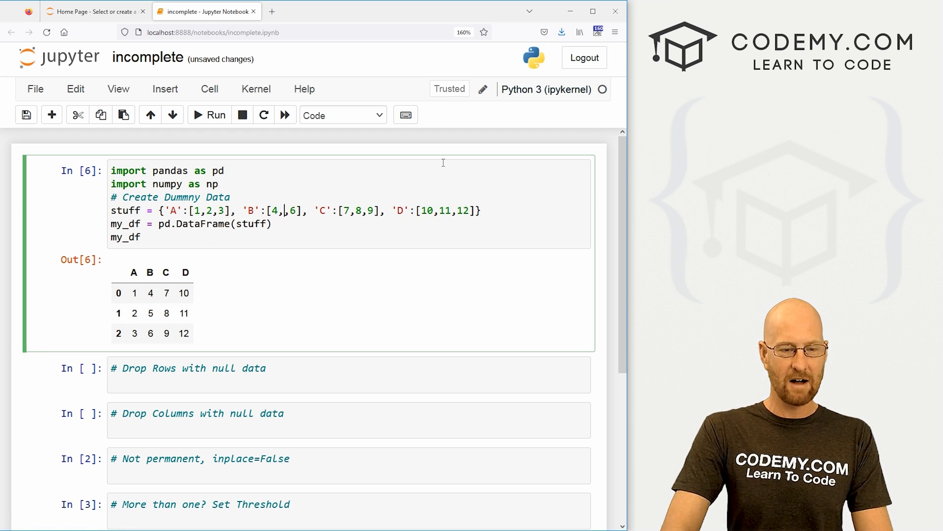
Change B's list to [4,np.nan,6] and rerun the cell so row 1 of B shows NaN.
type("np")
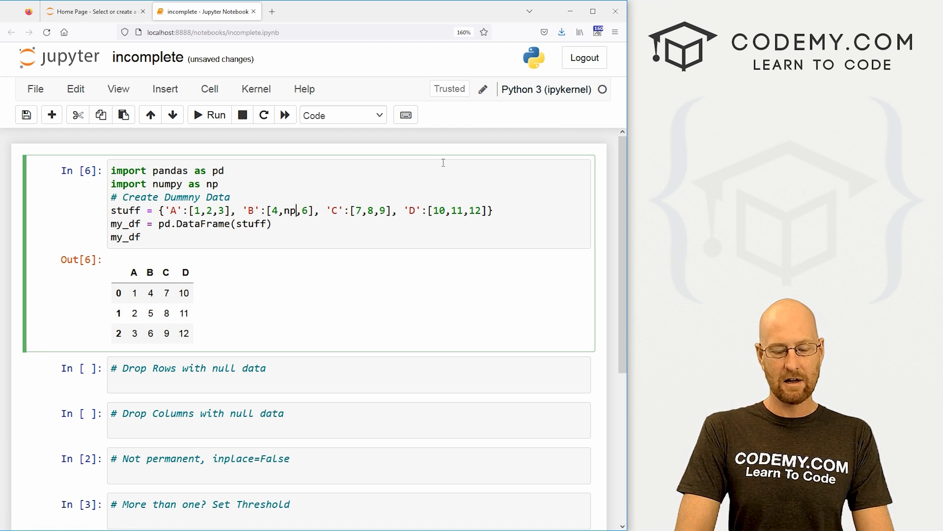
type(".nan")
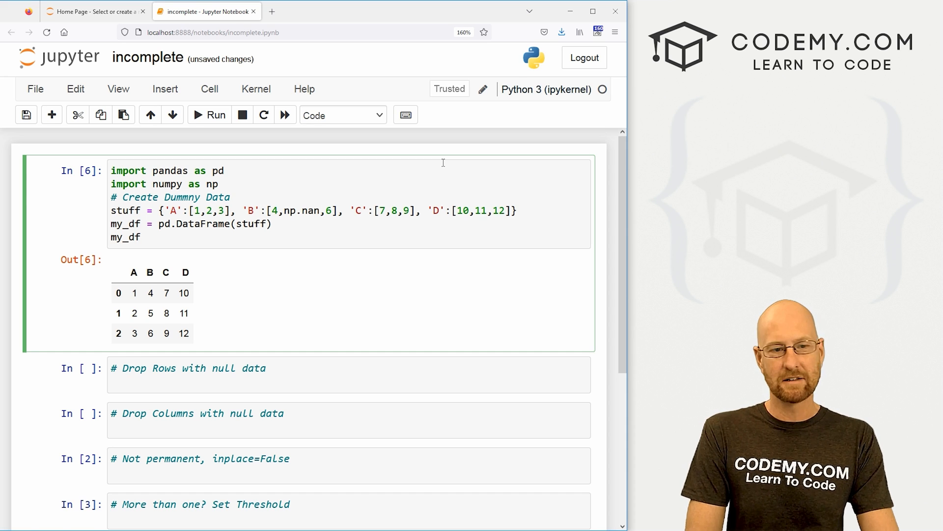
left_click(208, 115)
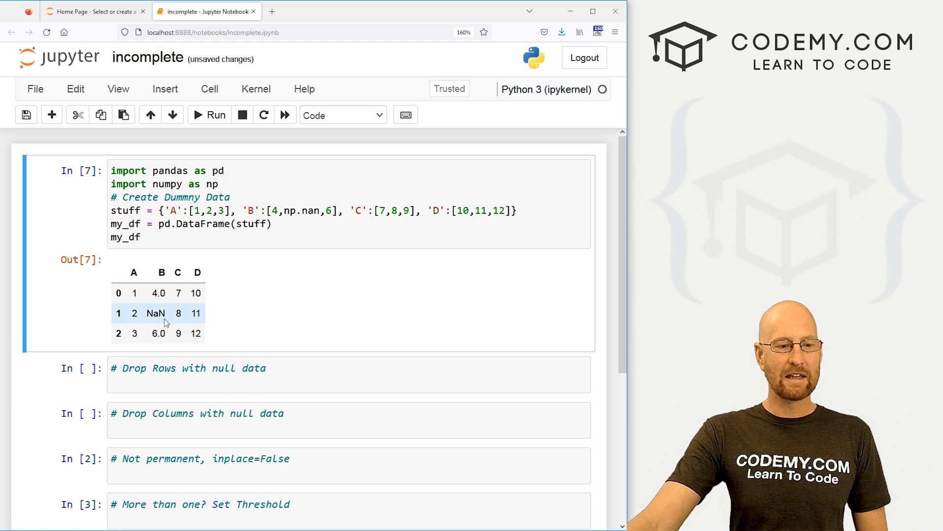
mouse_move(167, 321)
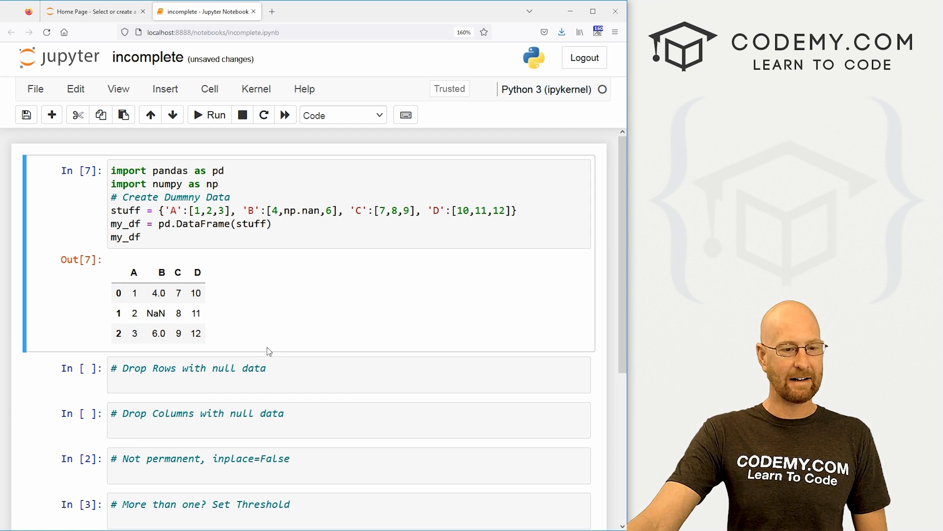
Run my_df.dropna() under the Drop Rows comment, keeping rows 0 and 2, and point out the dropped NaN row.
scroll("down", 3)
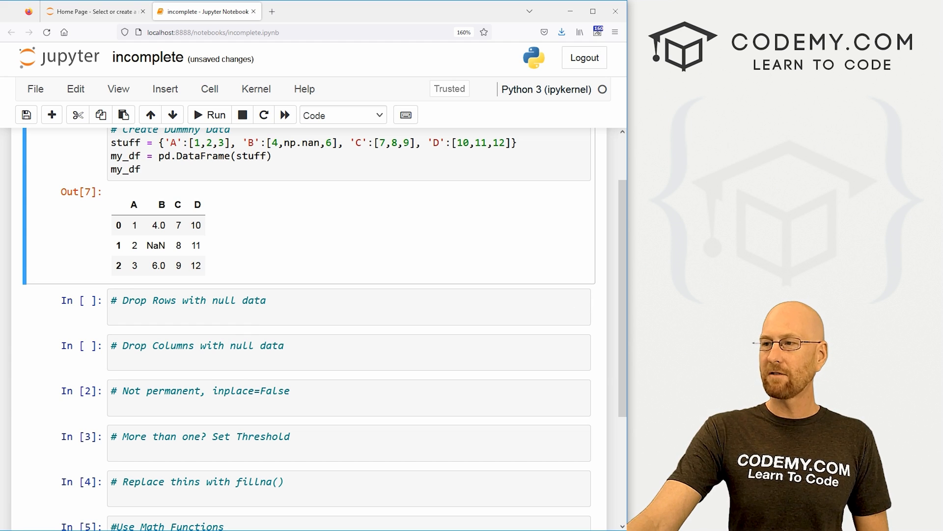
left_click(180, 313)
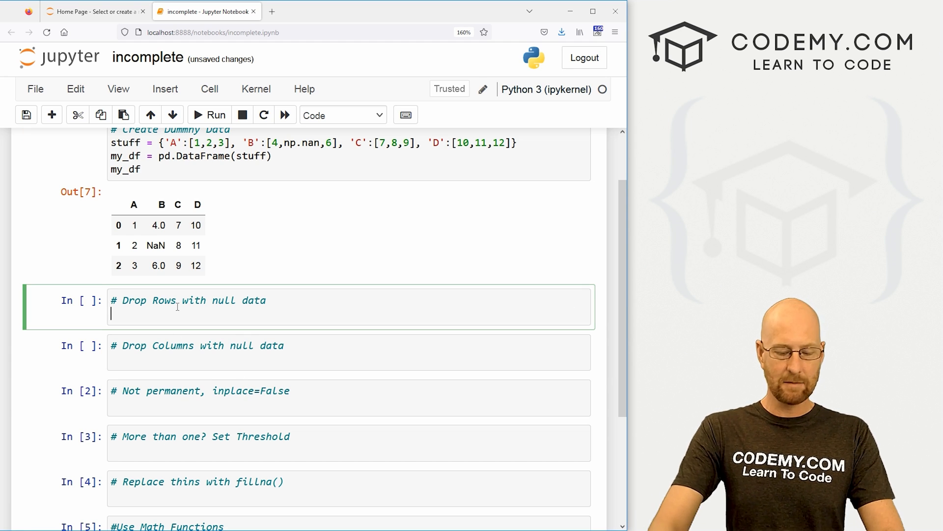
type("my_df")
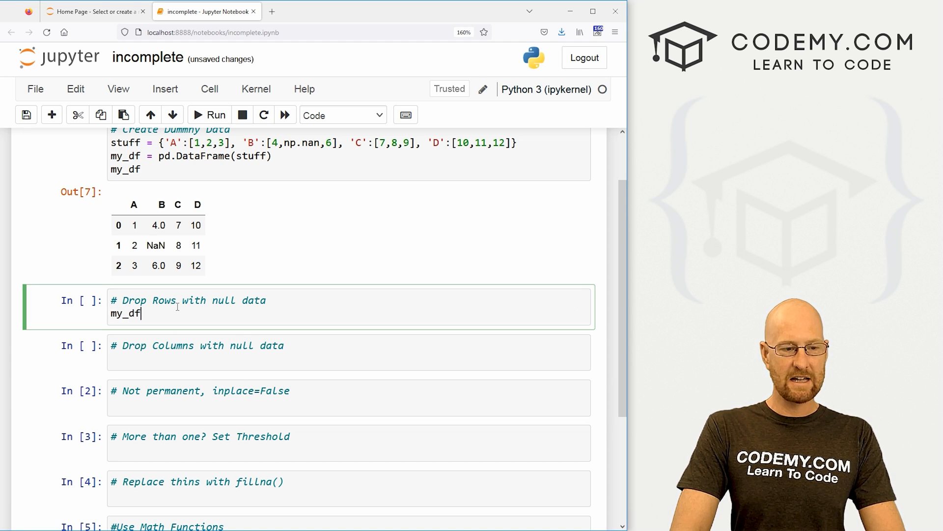
type(".dropna()")
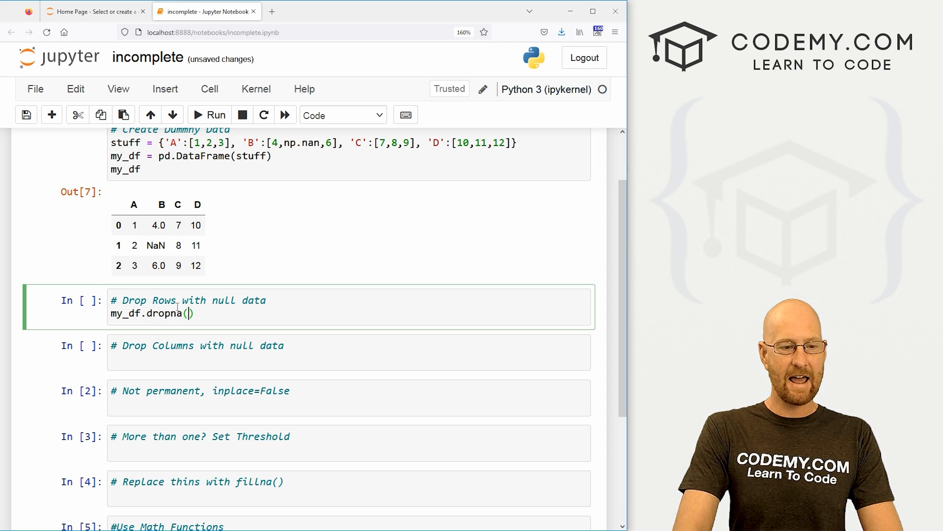
left_click(214, 115)
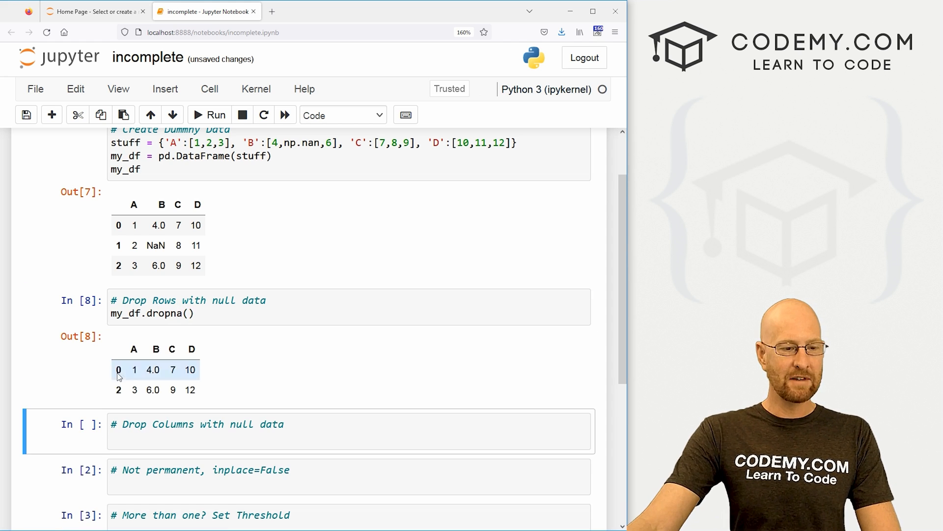
left_click(66, 228)
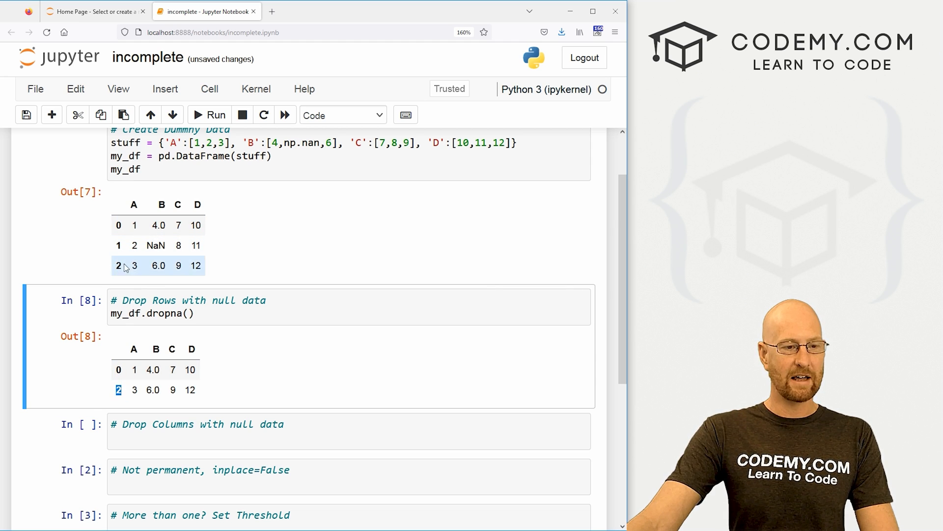
left_click(155, 244)
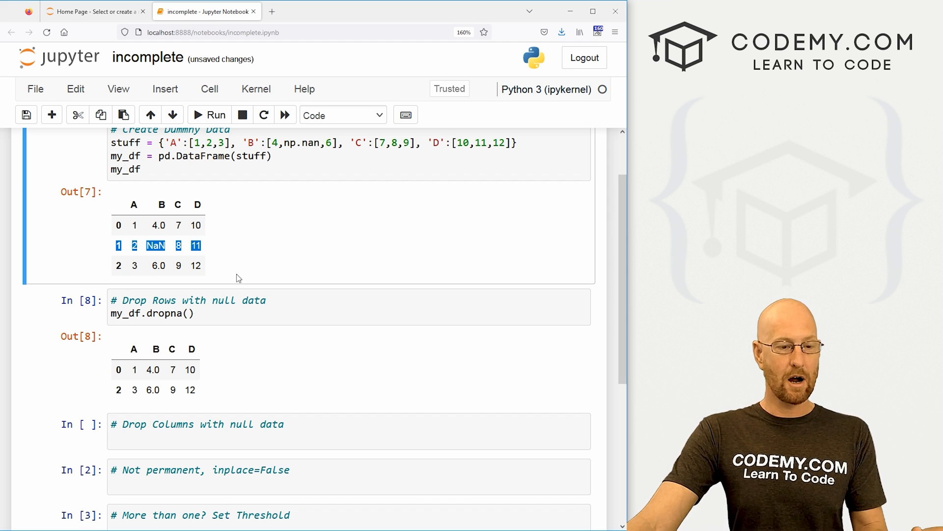
mouse_move(118, 248)
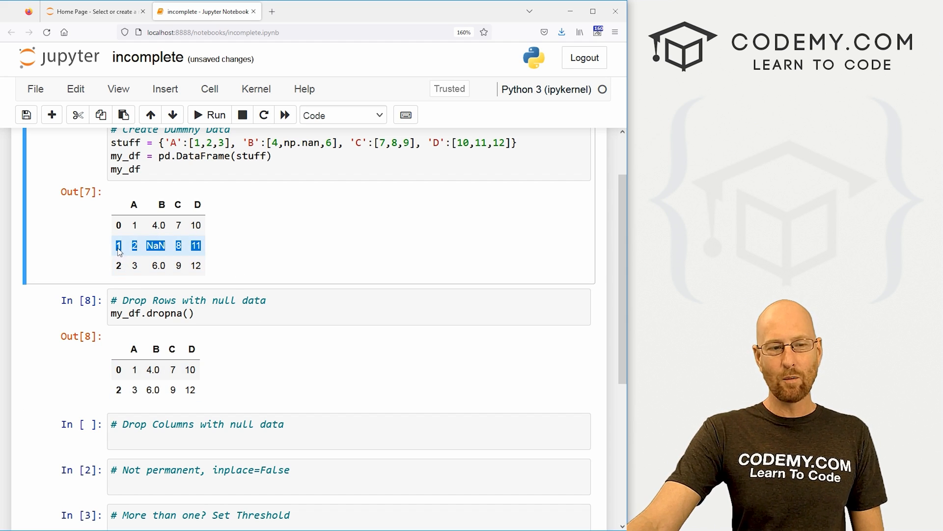
mouse_move(183, 207)
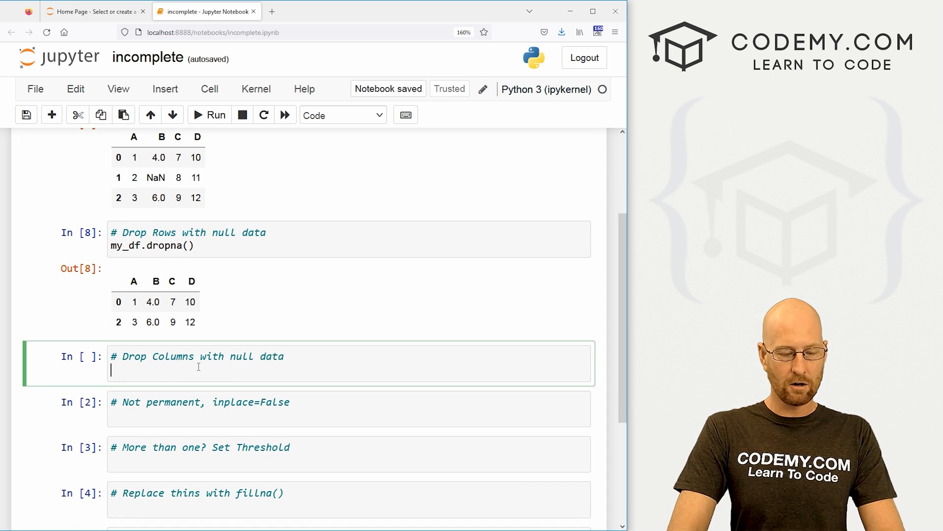
Write my_df.dropna() in the Drop Columns cell and inspect the axis parameter in its signature help.
type("my")
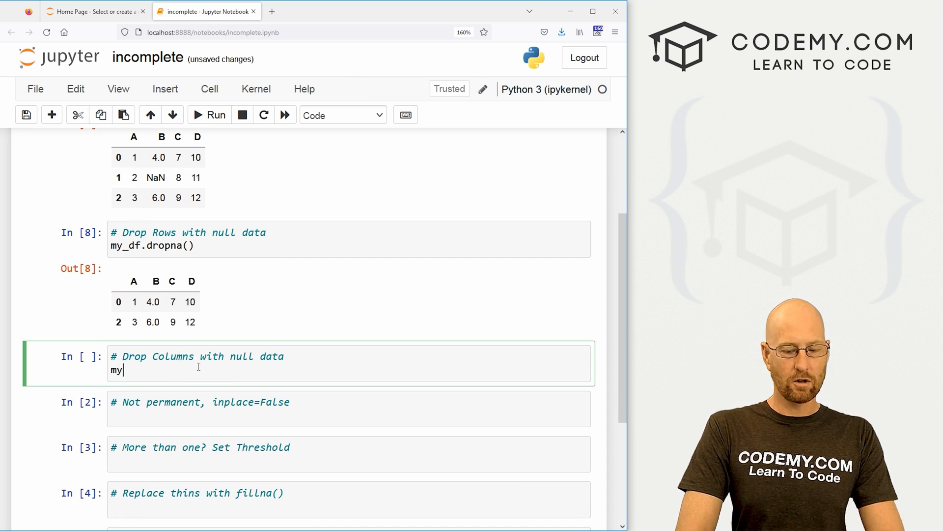
type("_df.dropna")
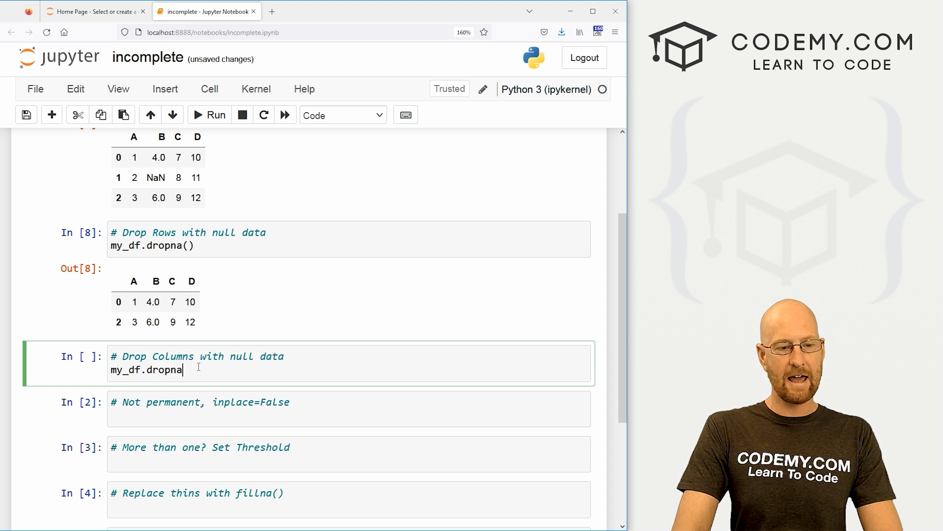
type("()")
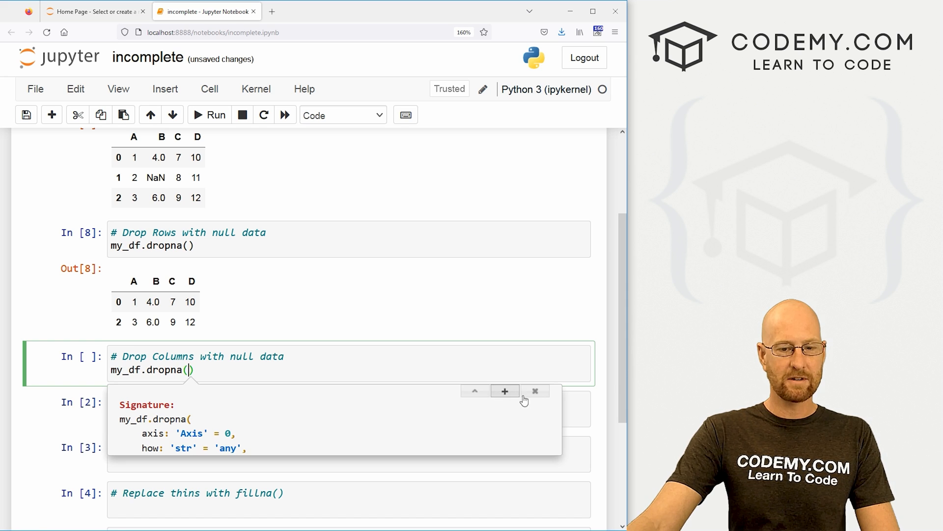
left_click(506, 391)
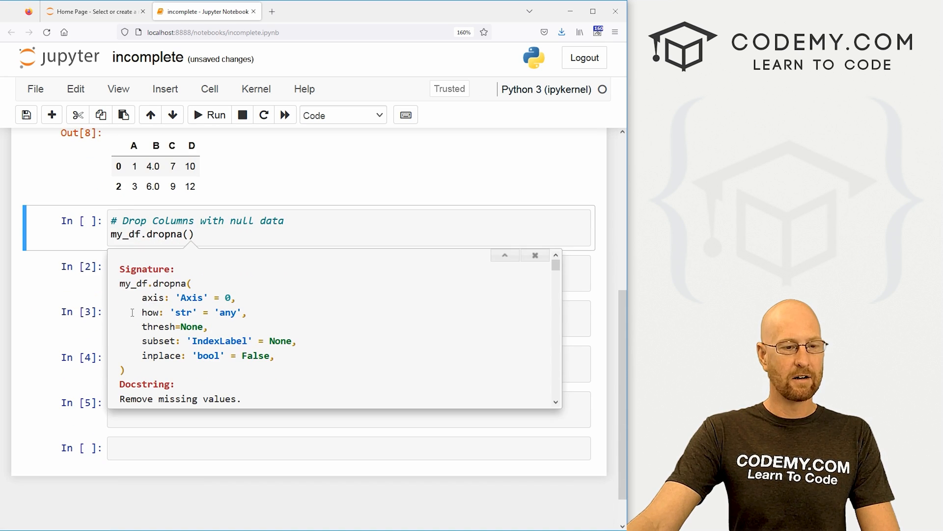
double_click(181, 298)
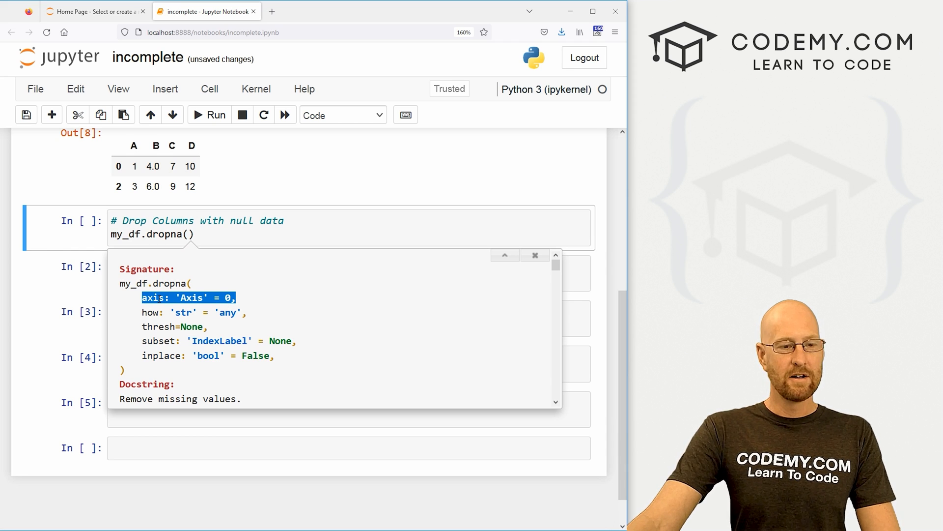
Add axis=1 so my_df.dropna(axis=1) keeps only columns A, C and D.
scroll("up", 3)
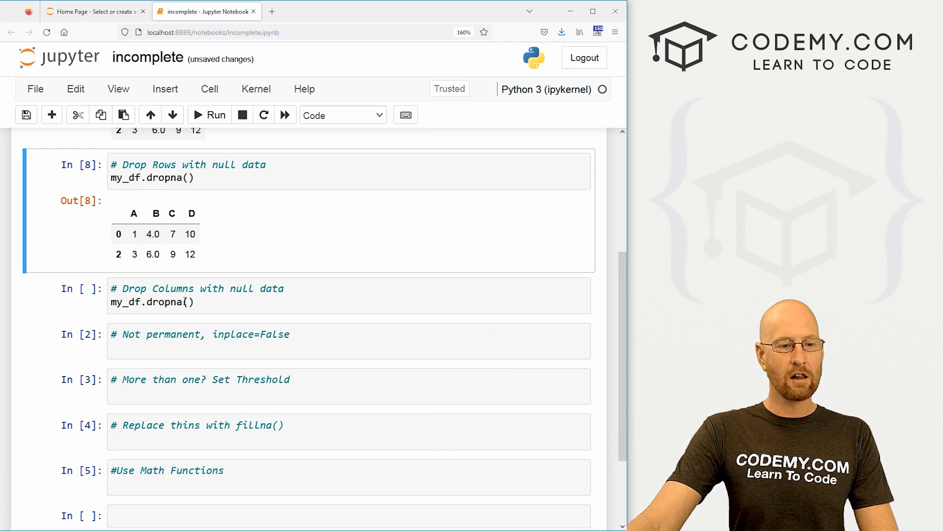
type("axis=1")
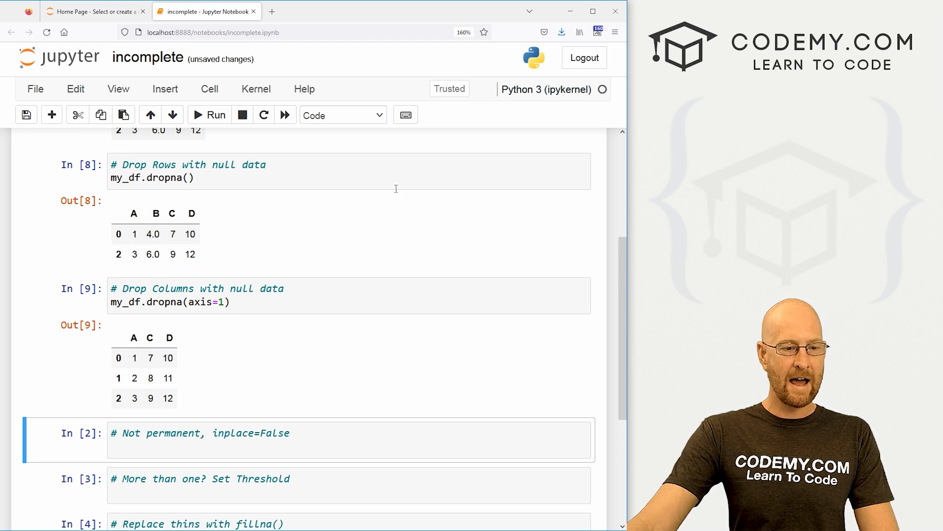
scroll("up", 3)
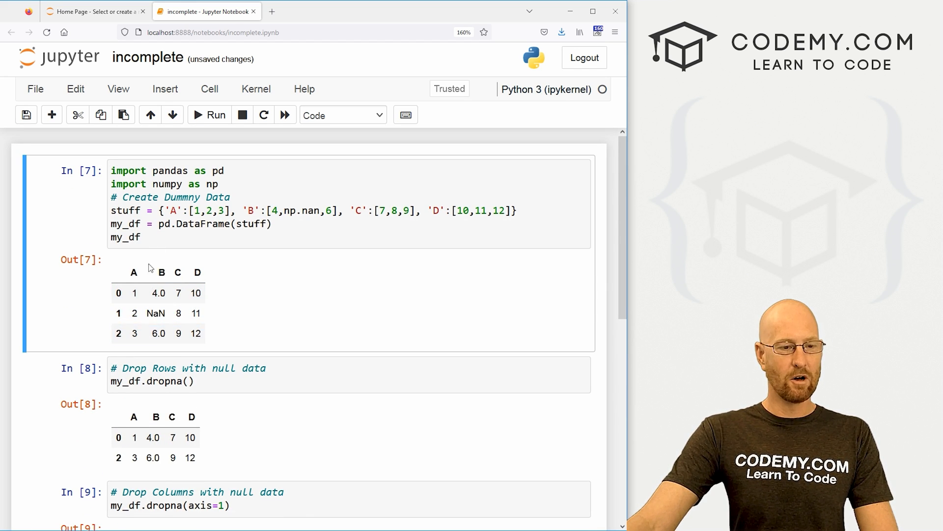
scroll("down", 3)
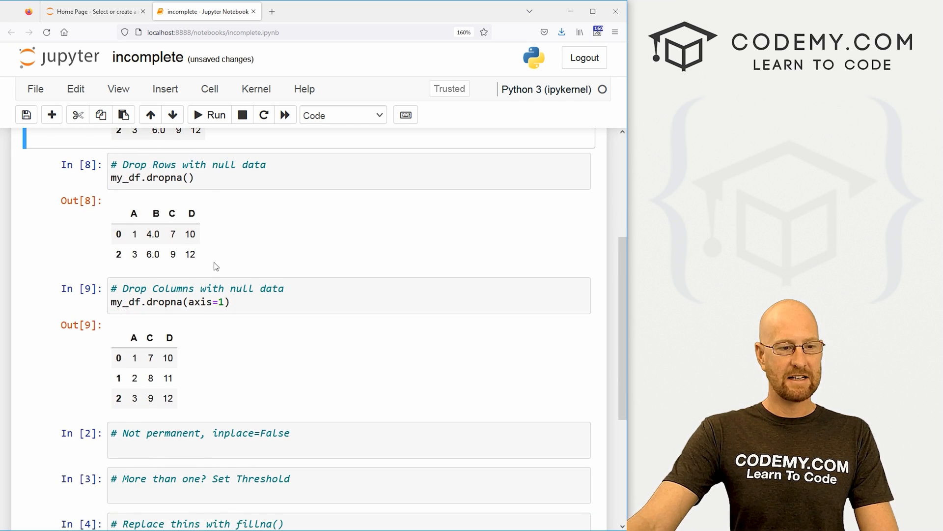
scroll("down", 3)
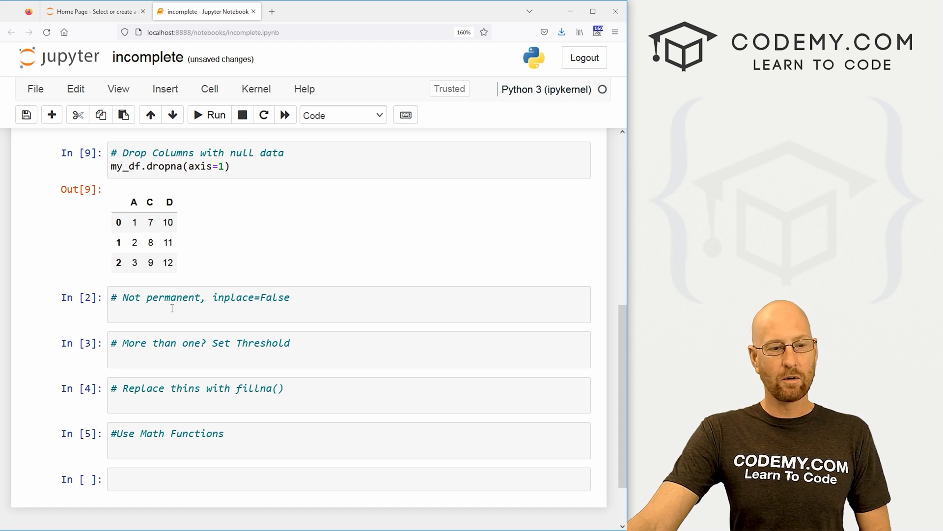
Show my_df is unchanged with its NaN in column B, then add inplace=True to the dropna call.
type("my_df")
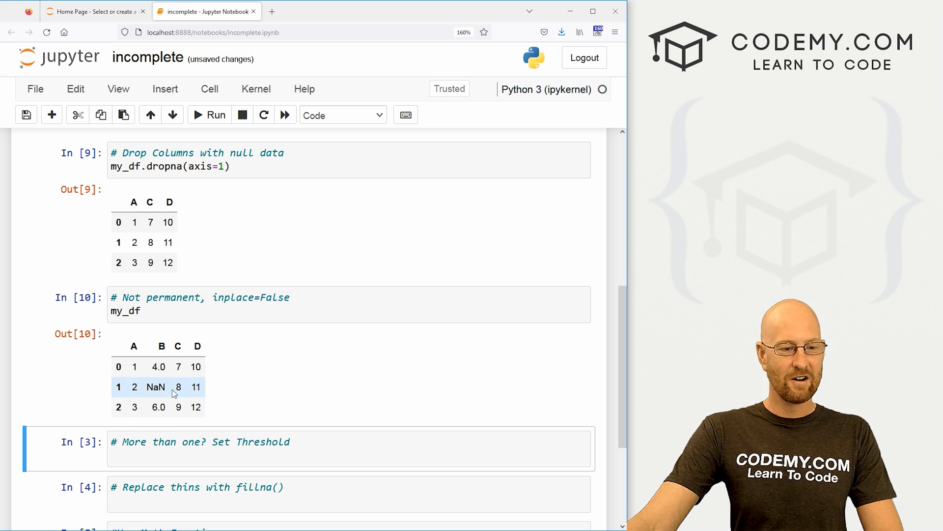
double_click(155, 386)
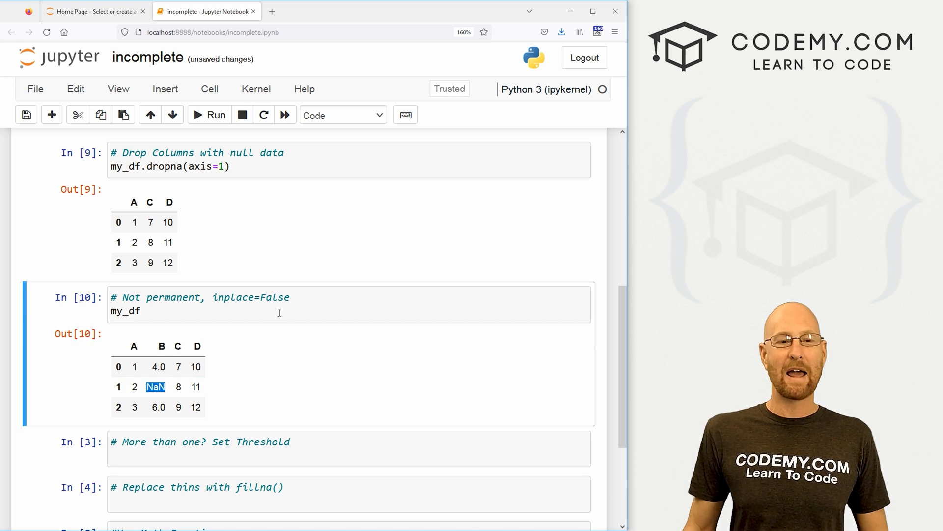
mouse_move(301, 331)
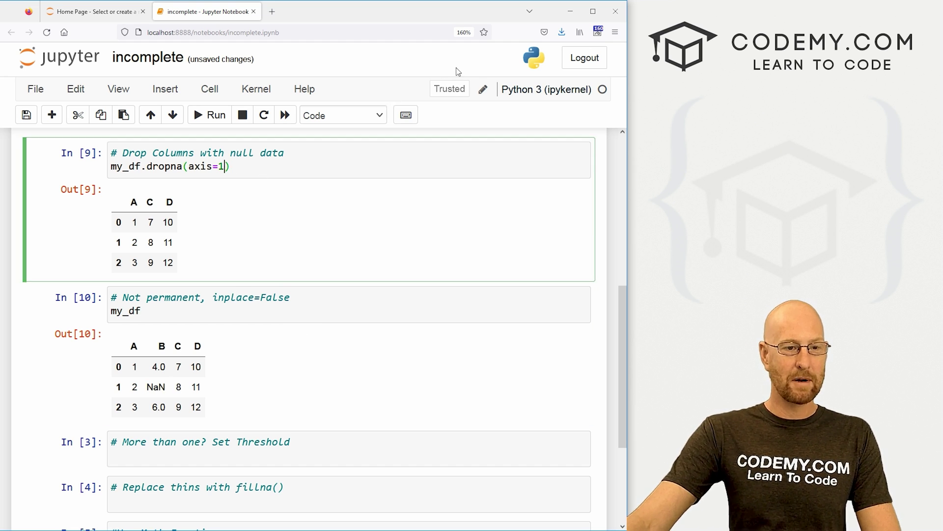
type(", inplace")
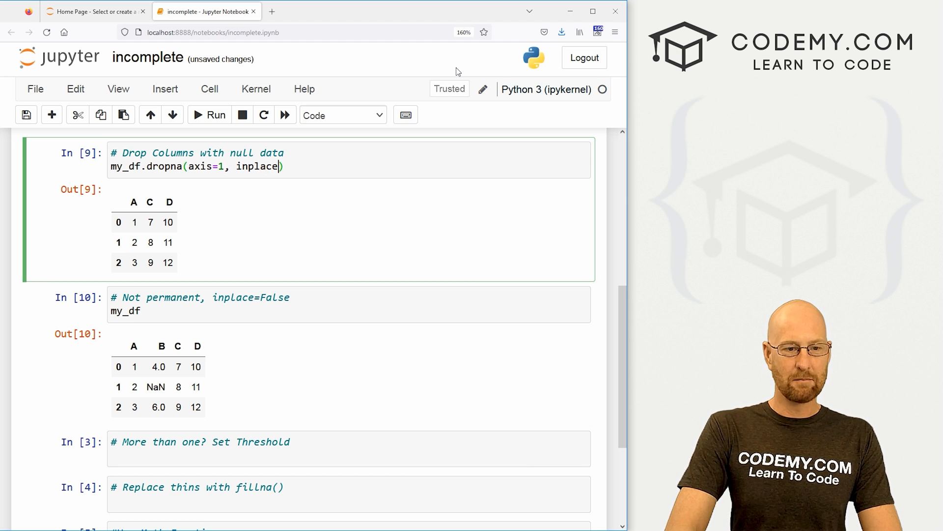
type("=True")
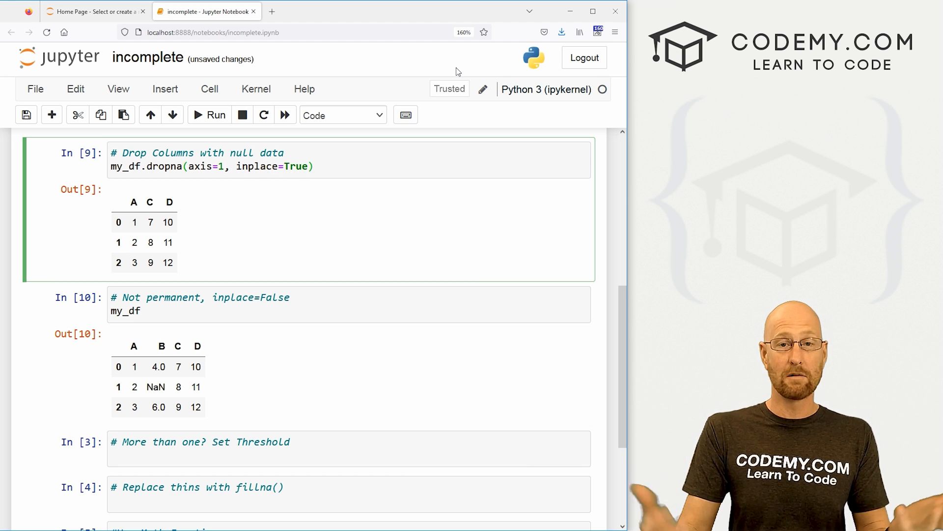
Remove the inplace argument so the call reads dropna(axis=1) again and review the signature help.
key("Backspace")
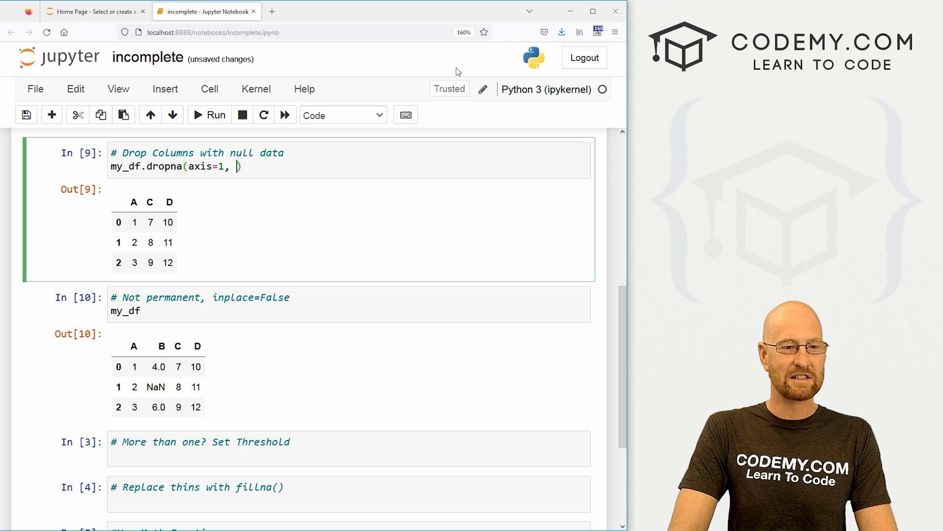
key("Backspace")
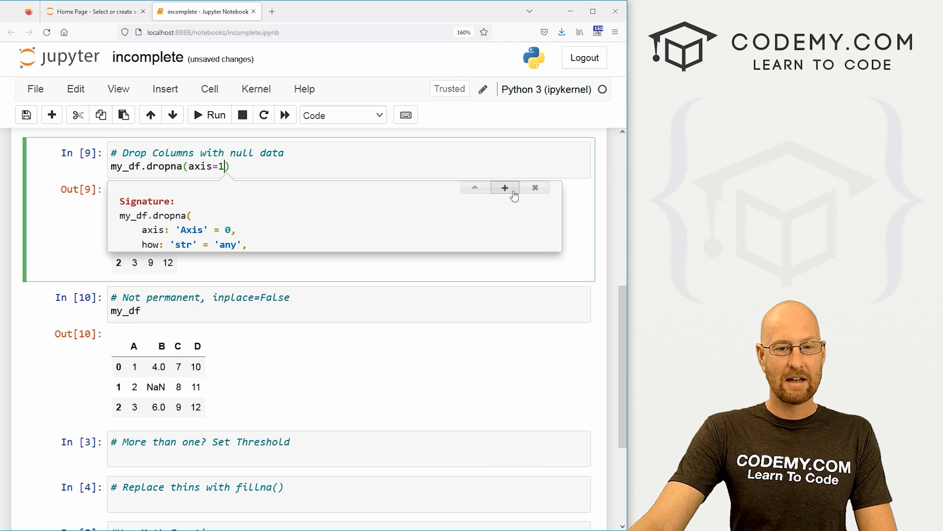
left_click(505, 187)
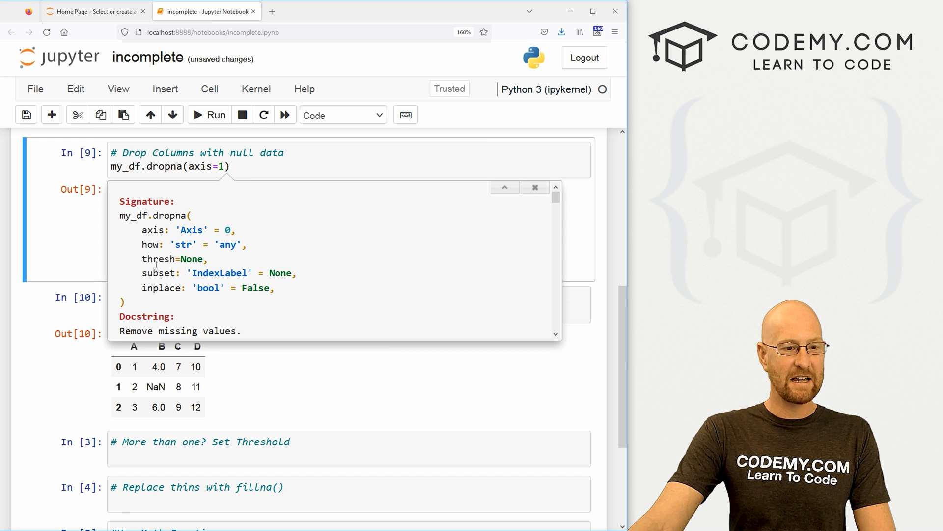
mouse_move(287, 294)
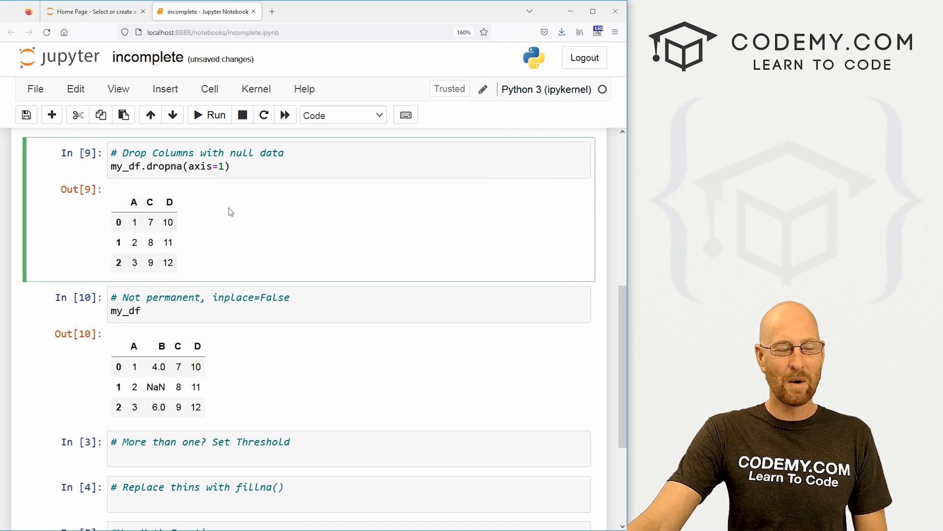
mouse_move(286, 266)
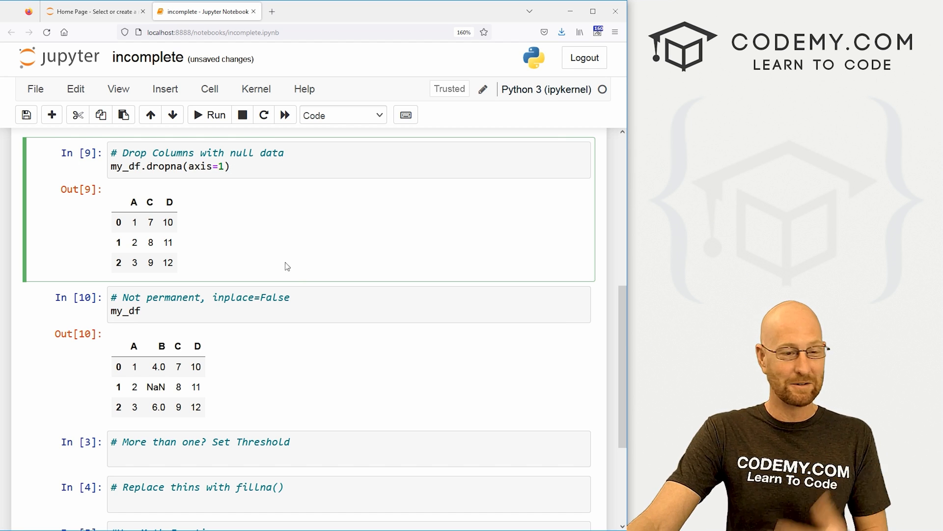
scroll("down", 3)
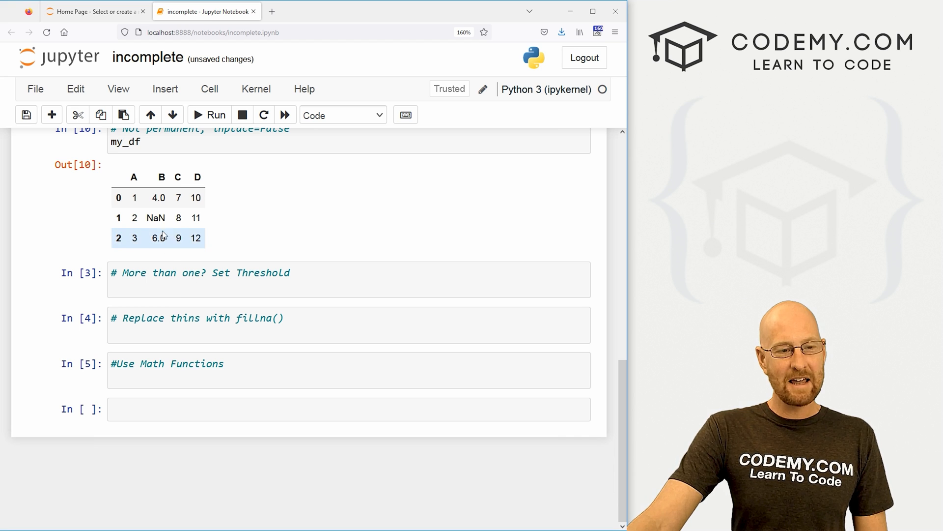
double_click(156, 217)
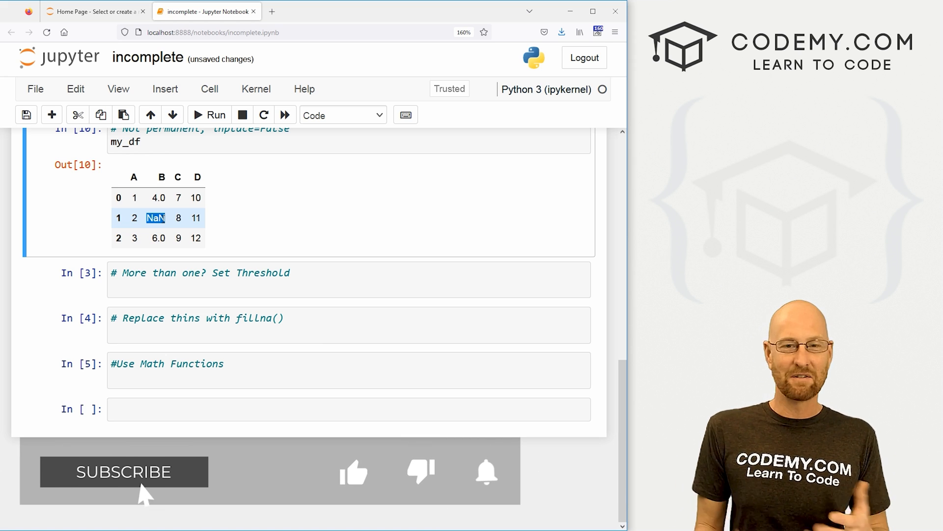
left_click(124, 471)
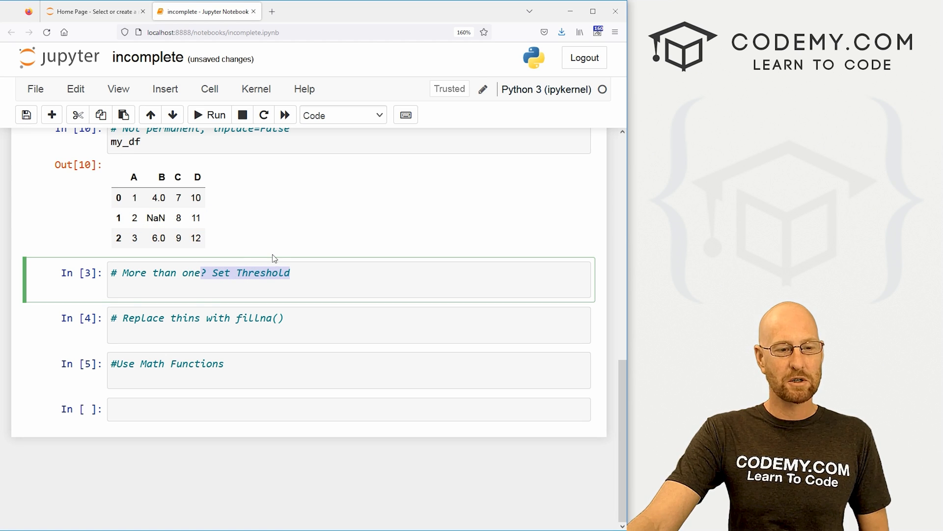
Rebuild the dummy data with B as [4,np.nan,np.nan] and point out the two NaN values.
scroll("up", 3)
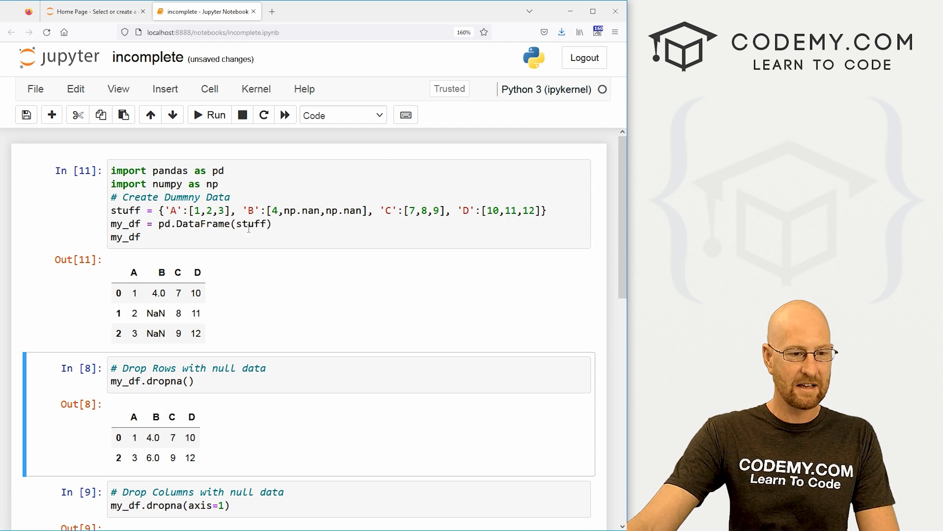
double_click(155, 313)
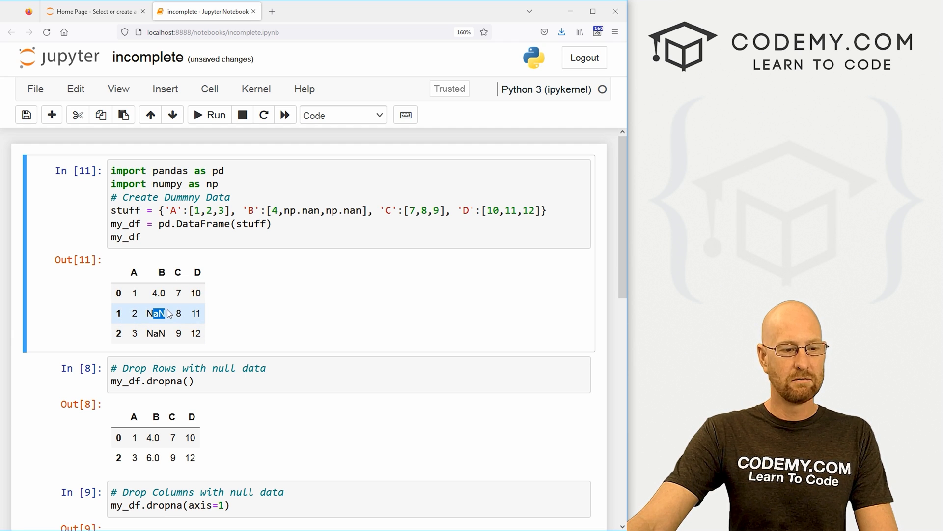
scroll("down", 3)
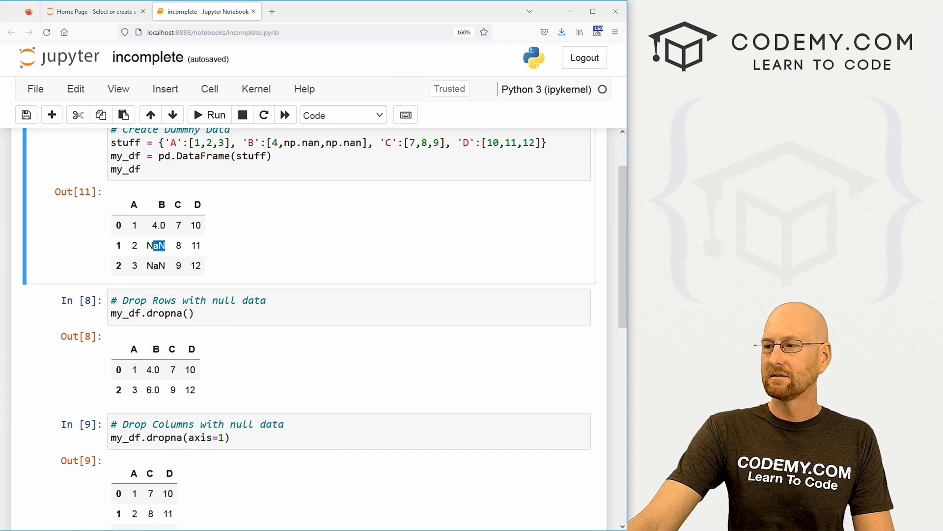
scroll("down", 3)
type("my_")
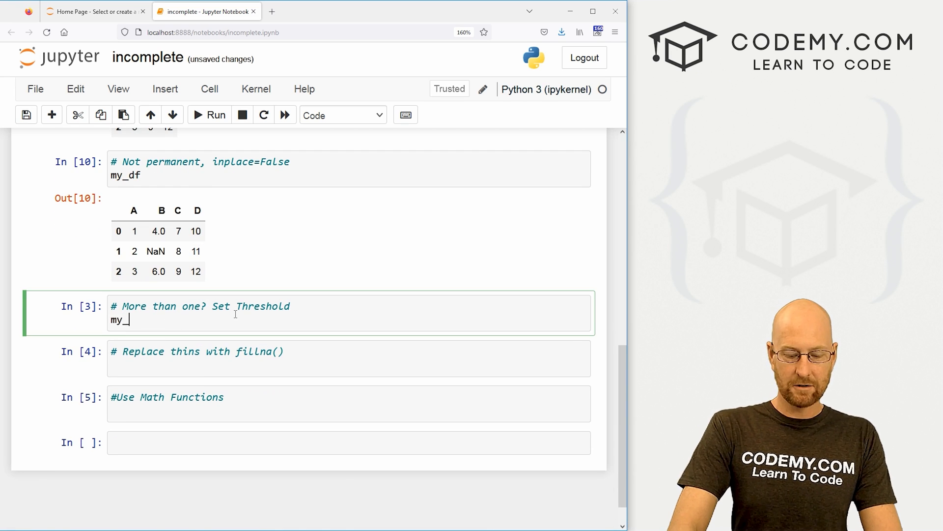
Write my_df.dropna(thresh=1) in the threshold cell and add axis=1.
type("df.dro")
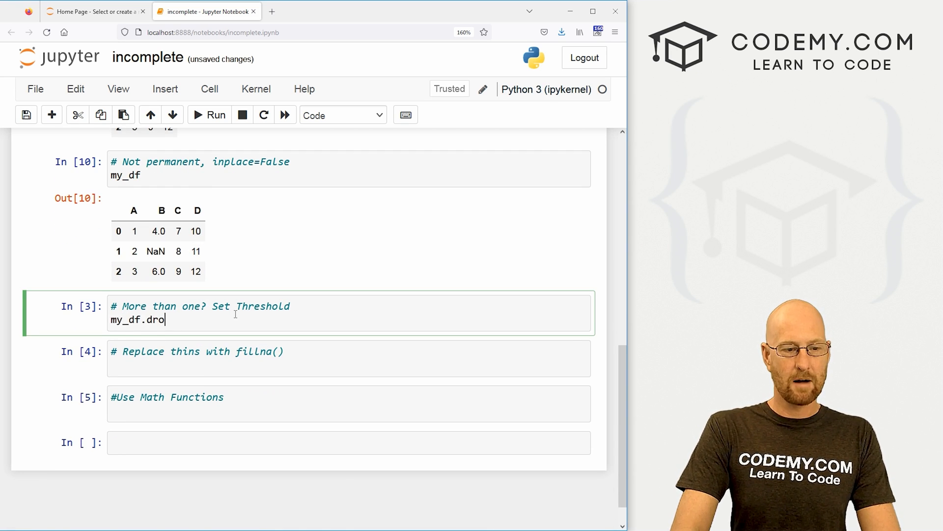
type("pna(th")
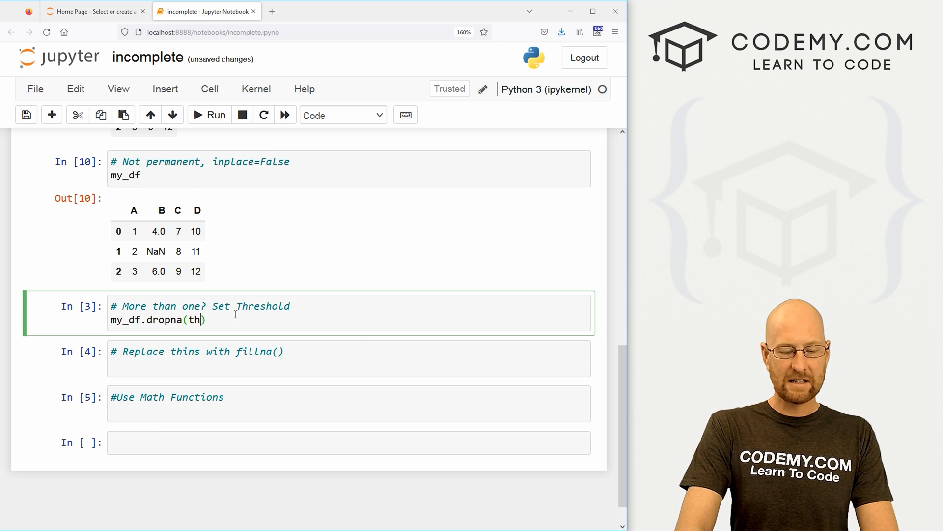
type("esh=1")
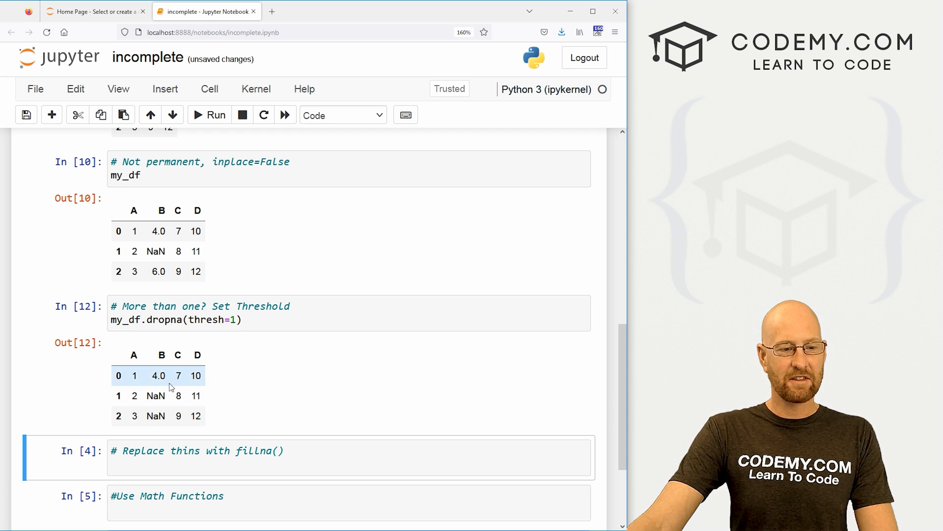
left_click(308, 319)
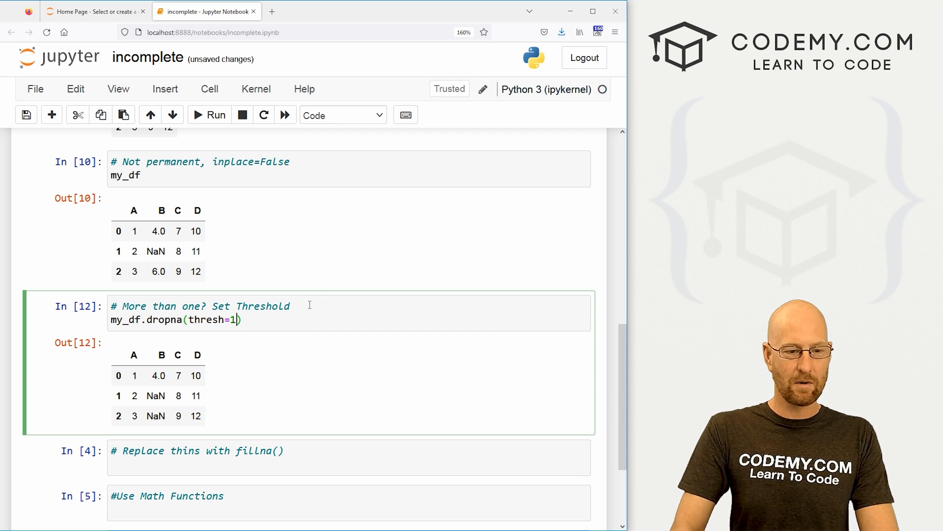
type(", axis=1")
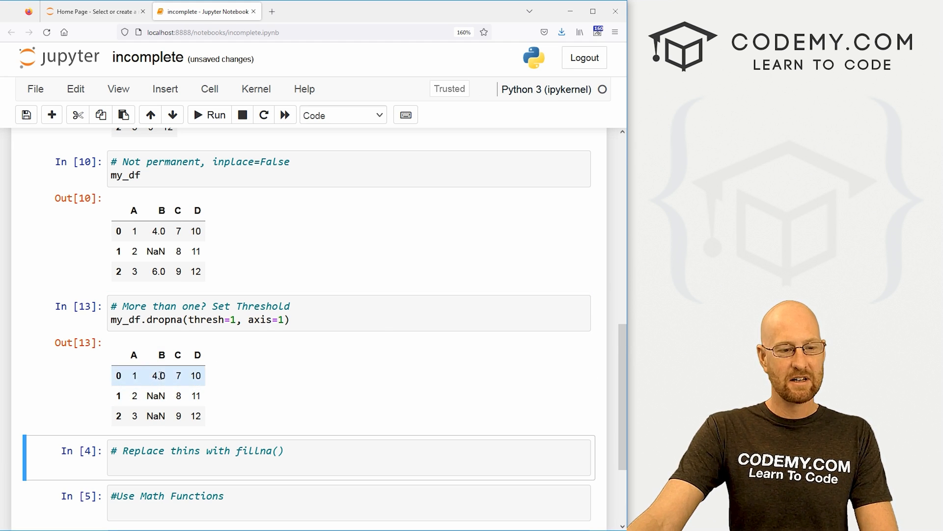
Change thresh to 2 and rerun so dropna(thresh=2, axis=1) removes column B, leaving A, C and D.
left_click(226, 319)
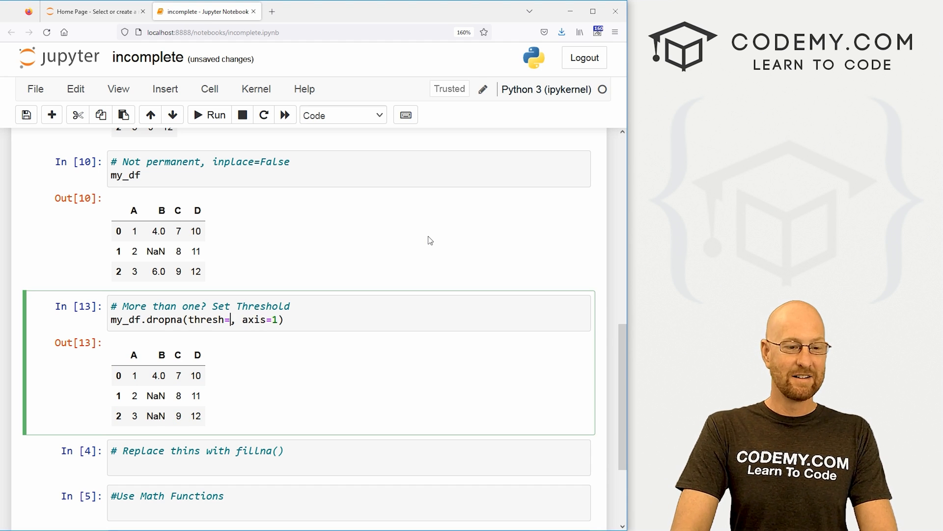
type("2")
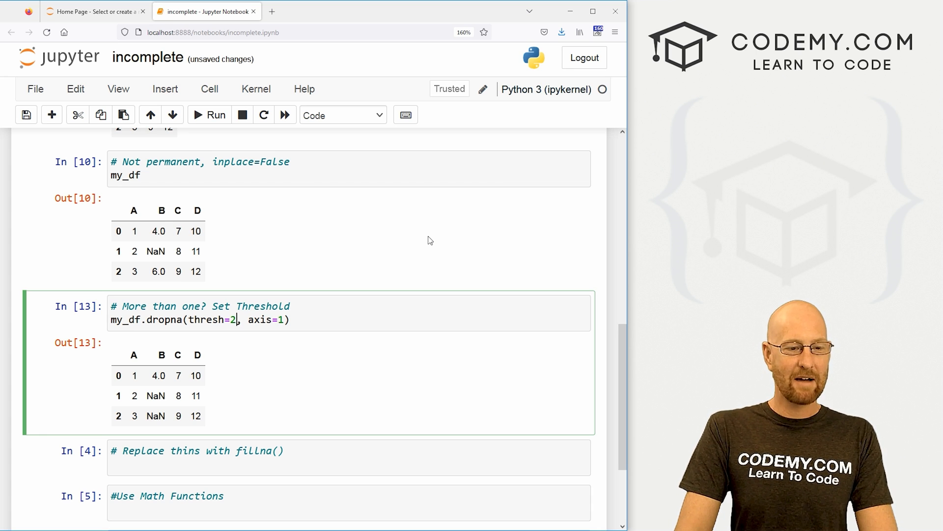
left_click(208, 115)
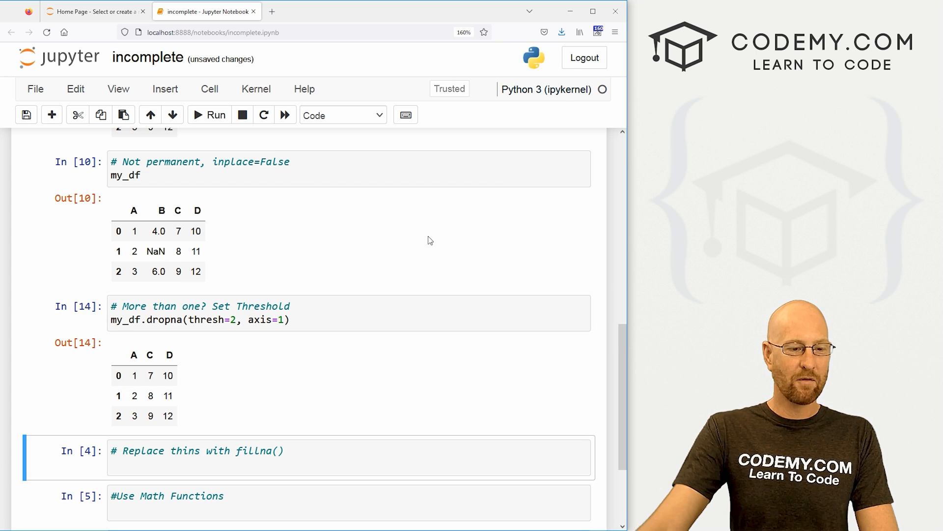
mouse_move(139, 384)
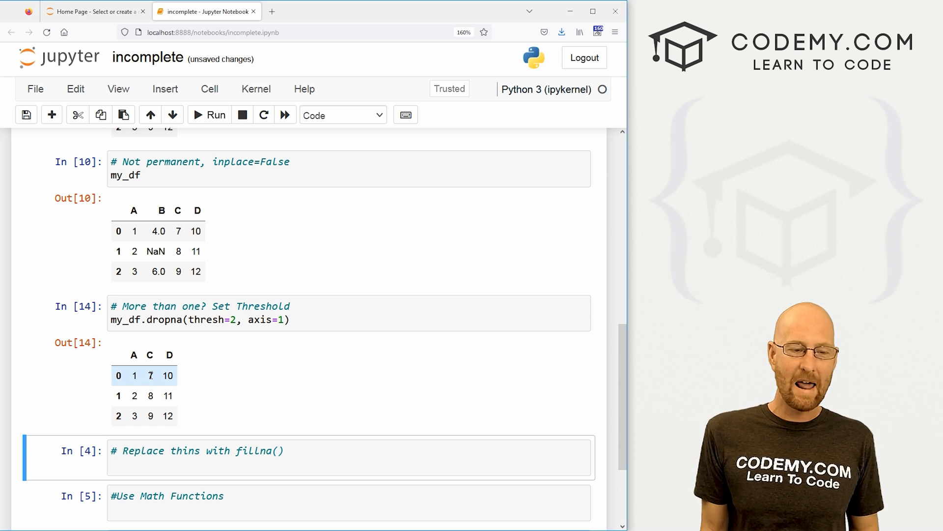
left_click(227, 319)
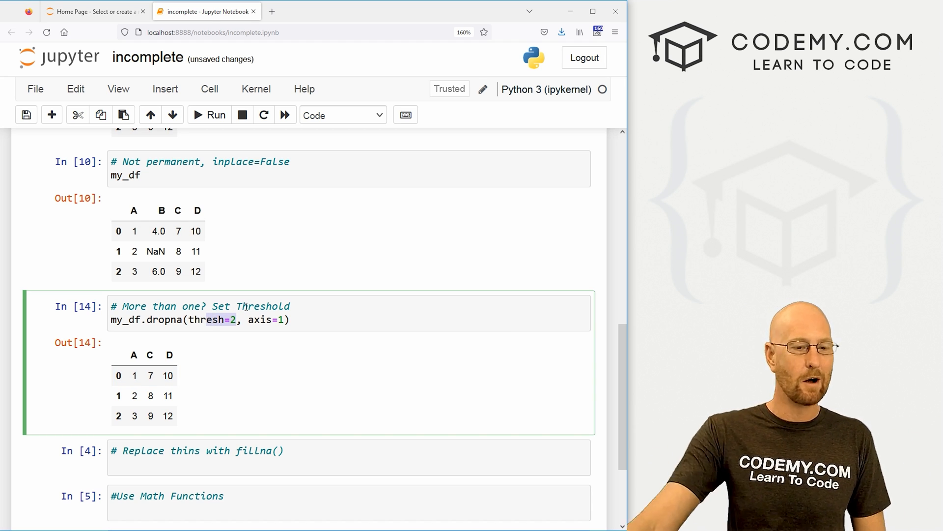
scroll("down", 3)
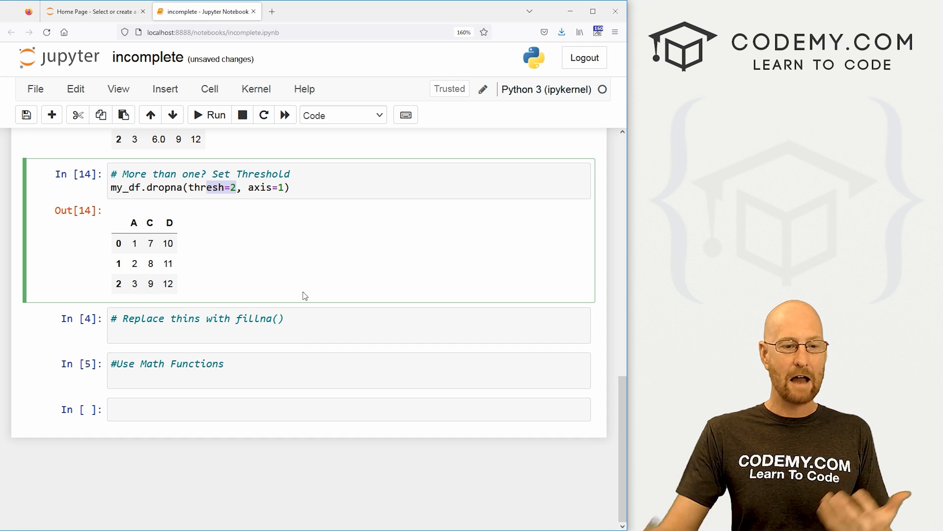
Rerun the first cell so column B again holds a single NaN in row 1.
scroll("up", 3)
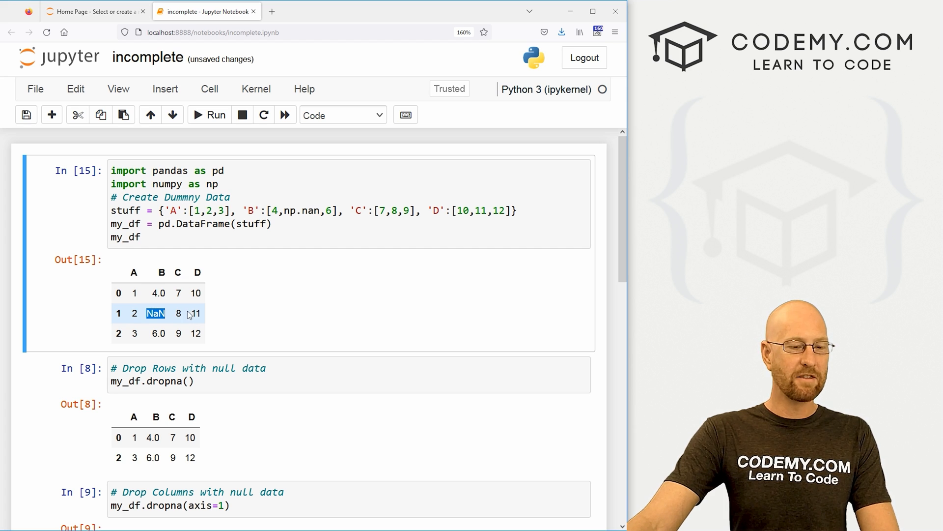
scroll("down", 3)
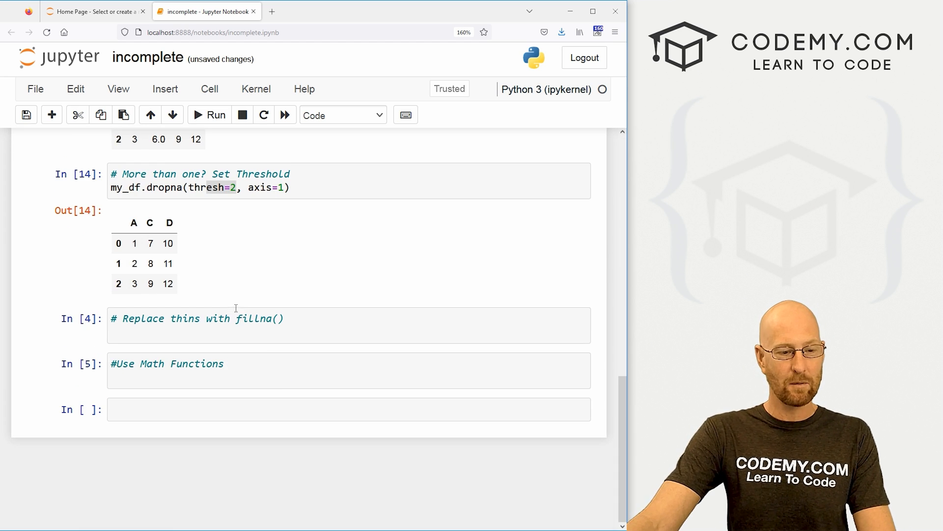
Run my_df.fillna(value="Bob") to fill the missing value with the string Bob.
left_click(241, 325)
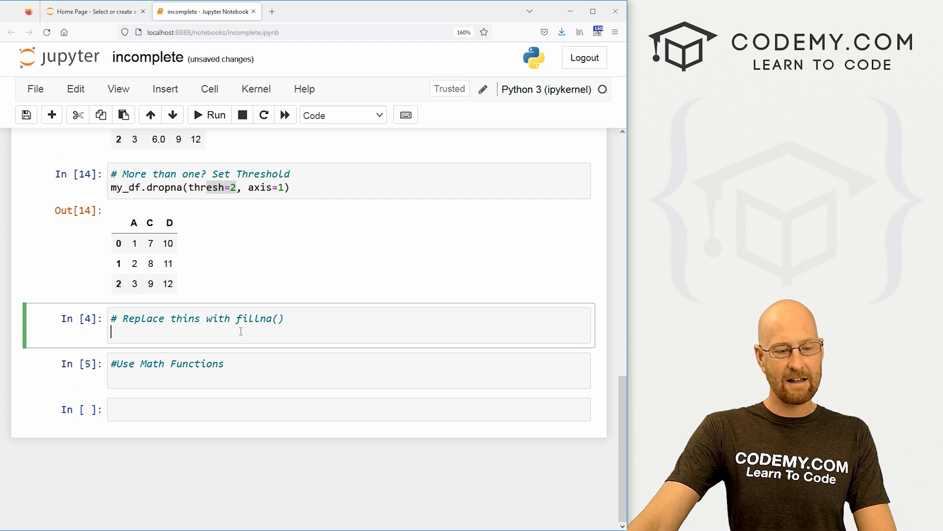
type("my_df.")
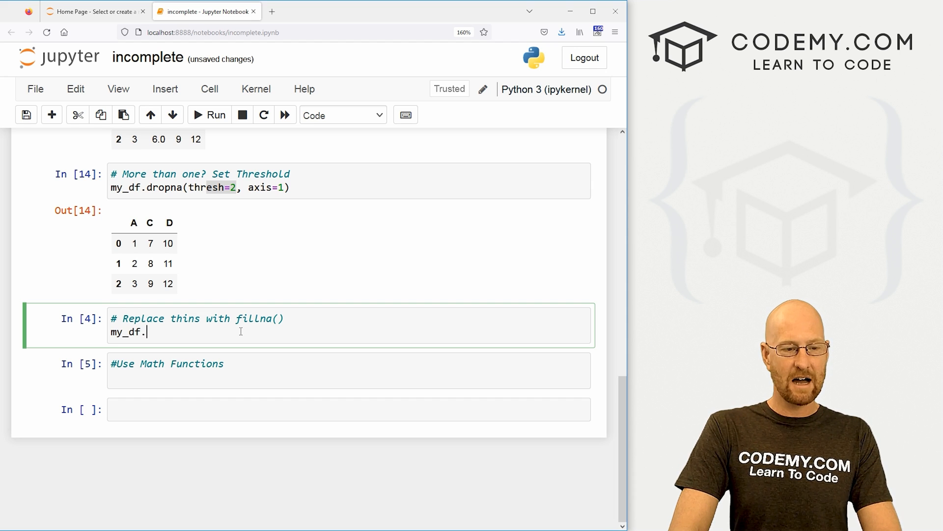
type("fillna()")
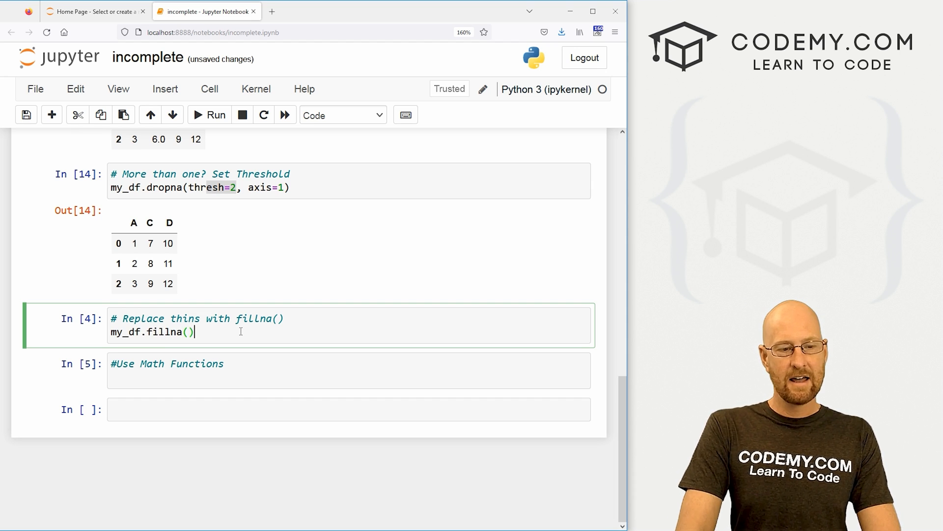
type("value=")
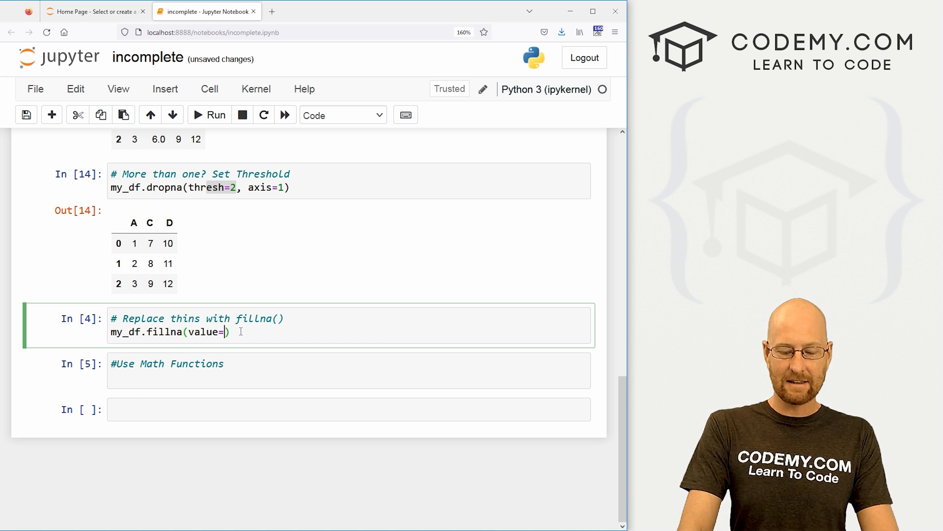
type("\"Bob\"")
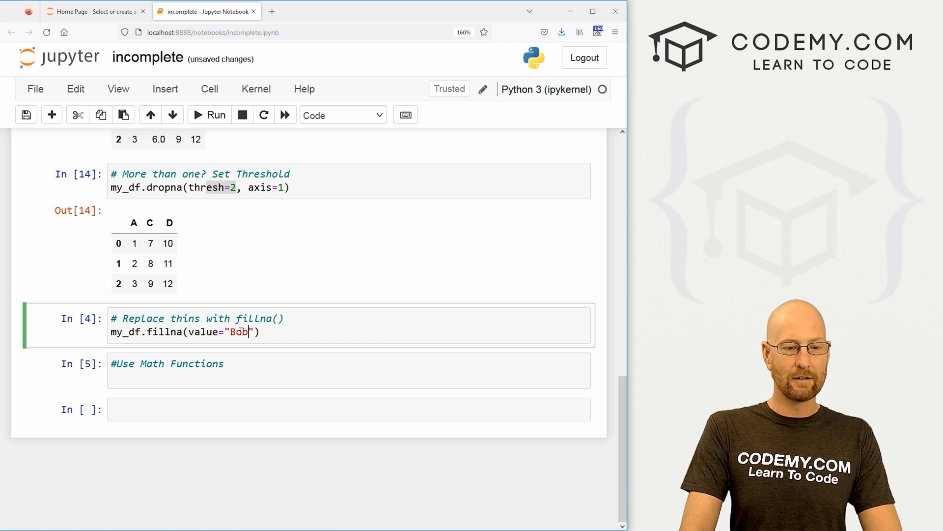
left_click(209, 115)
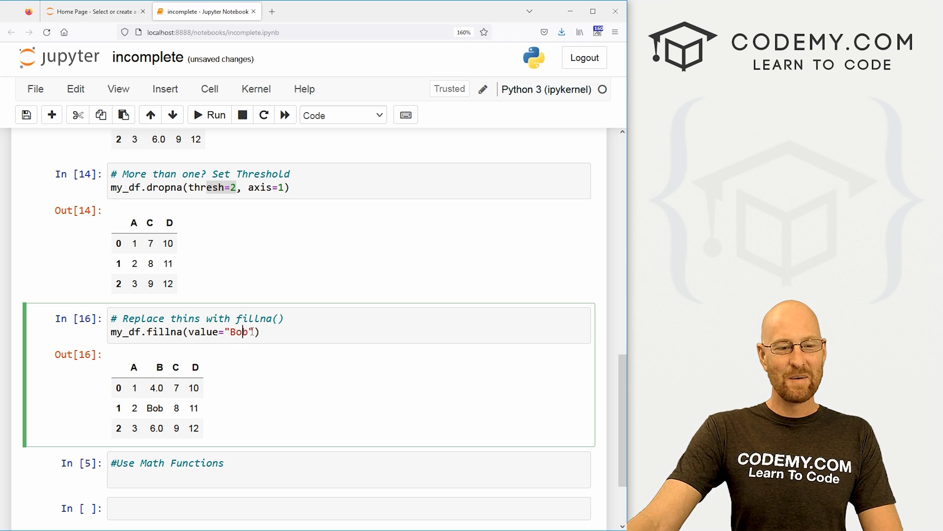
Change the fill value to the constant 99 and rerun, giving 99.0 in column B row 1.
type("998")
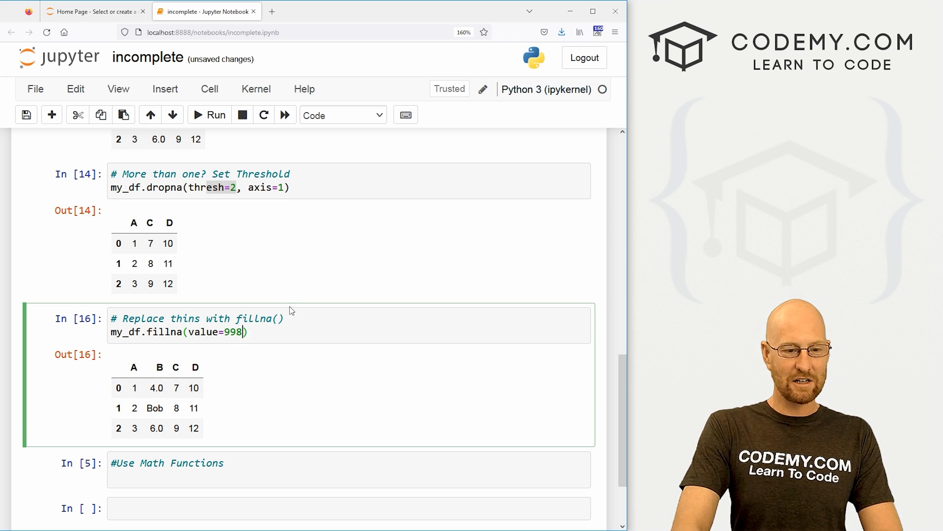
left_click(208, 115)
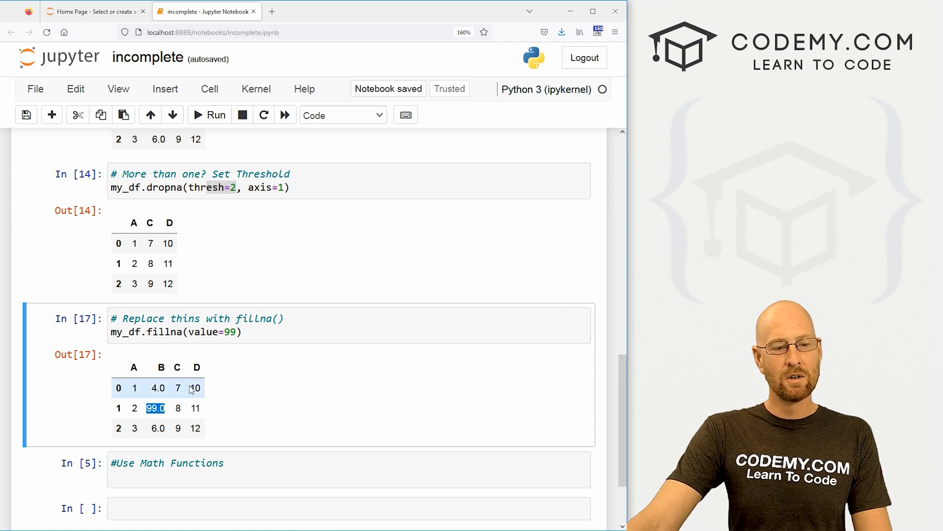
left_click(246, 332)
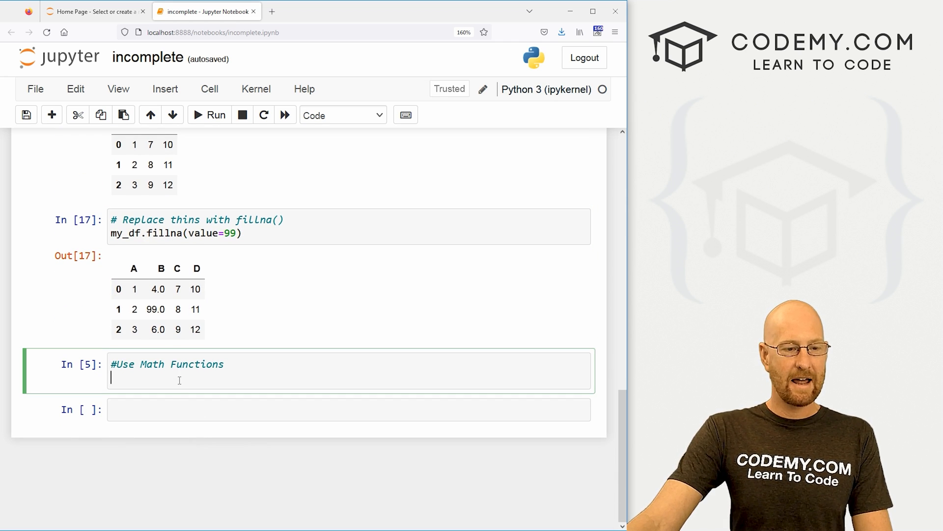
Run my_df.fillna(value=my_df['B'].mean()) so column B's gap is filled with 5.0.
type("my_df")
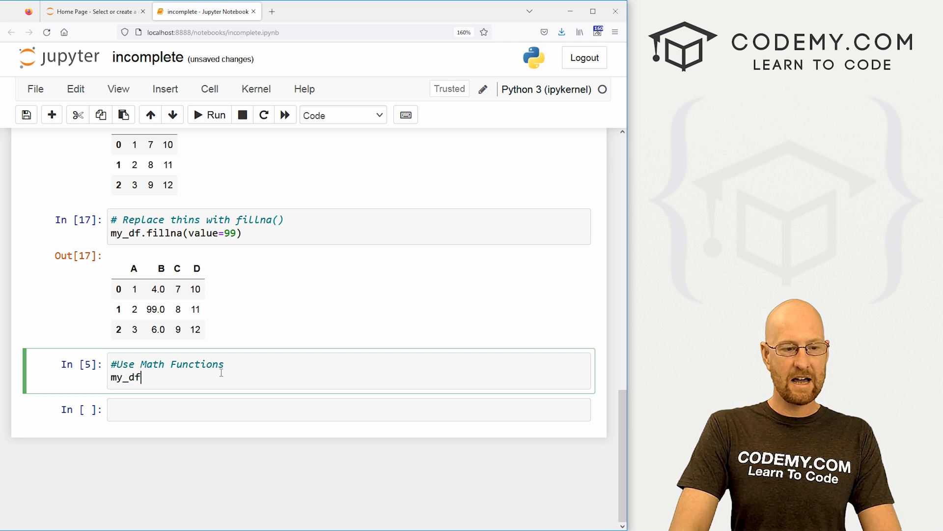
type(".filln")
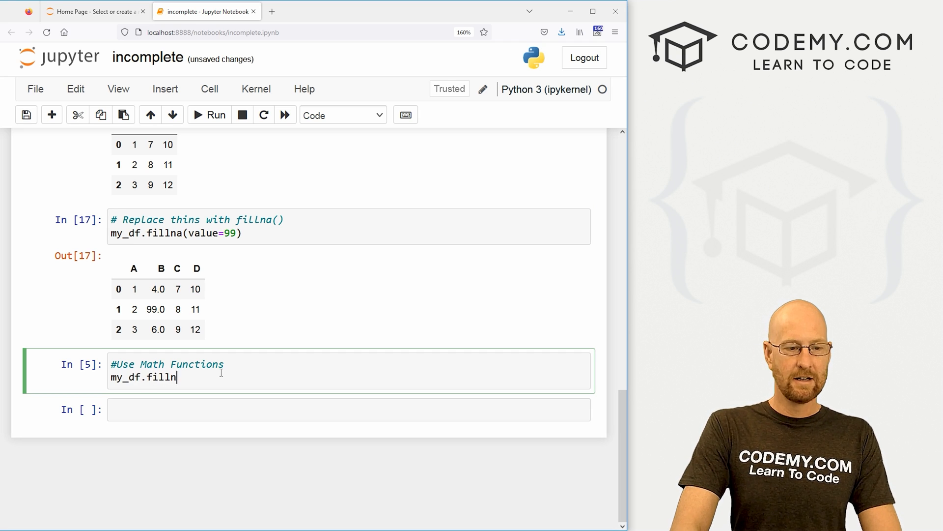
type("a(val")
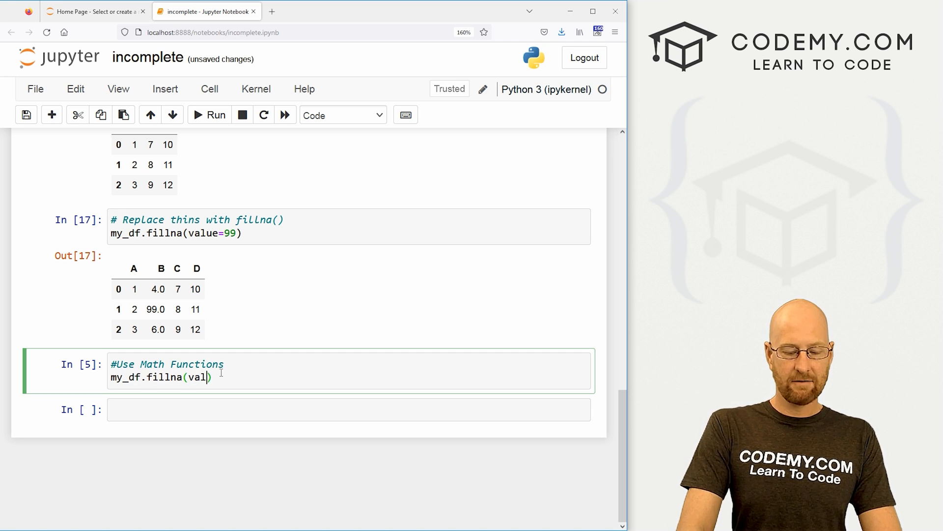
type("ue=")
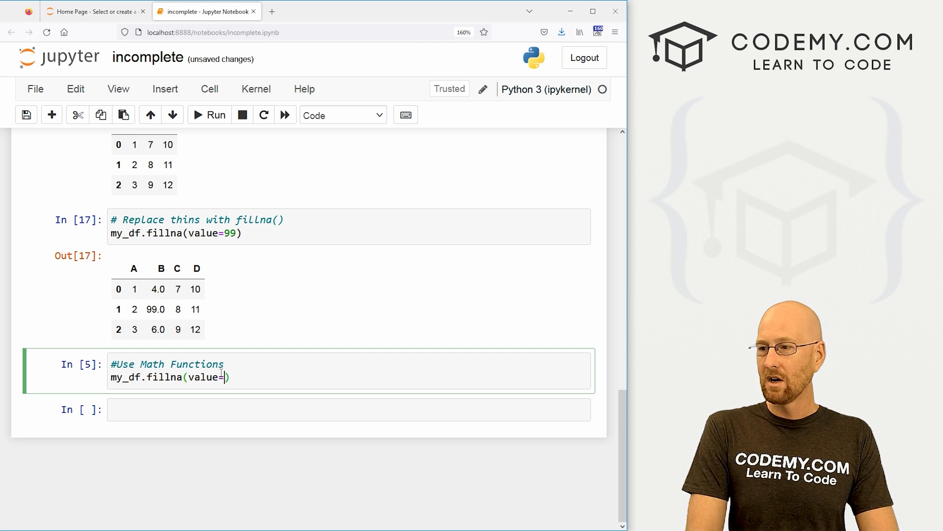
type("my_df")
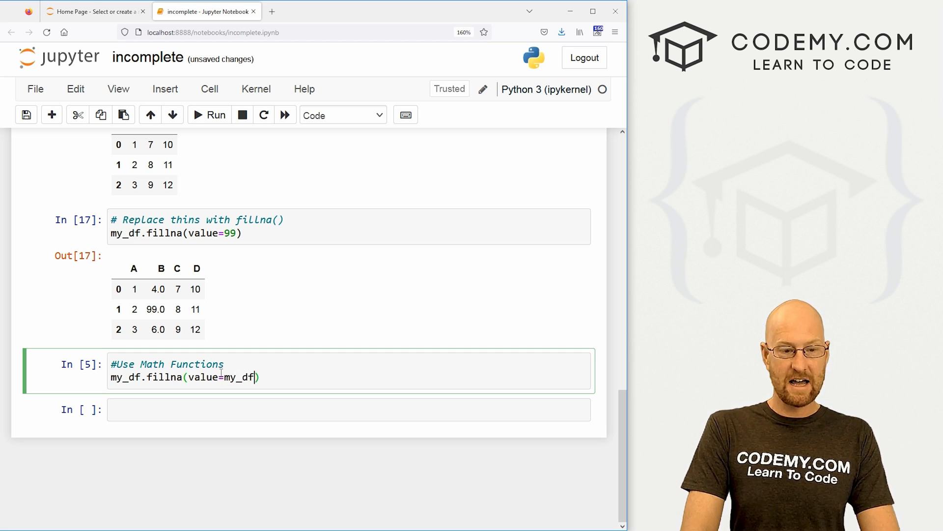
type("['']")
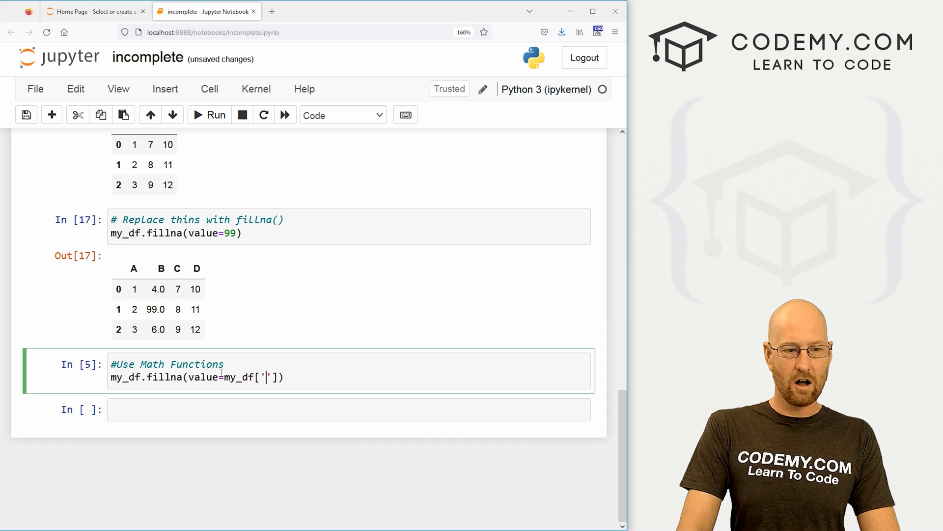
type("B")
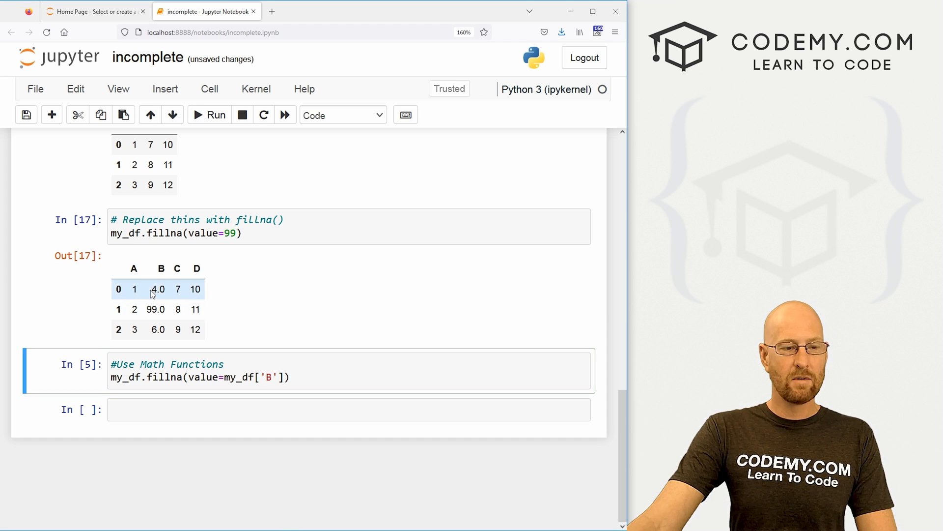
double_click(158, 330)
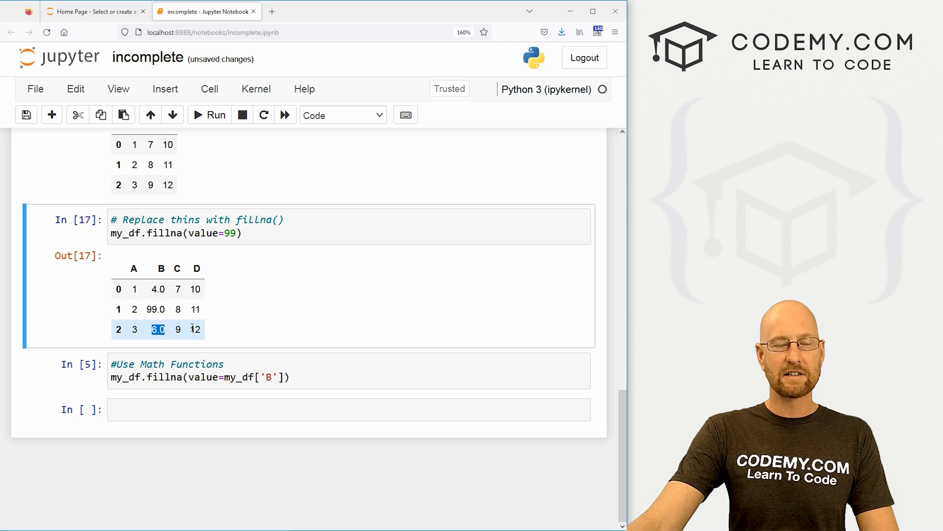
left_click(283, 378)
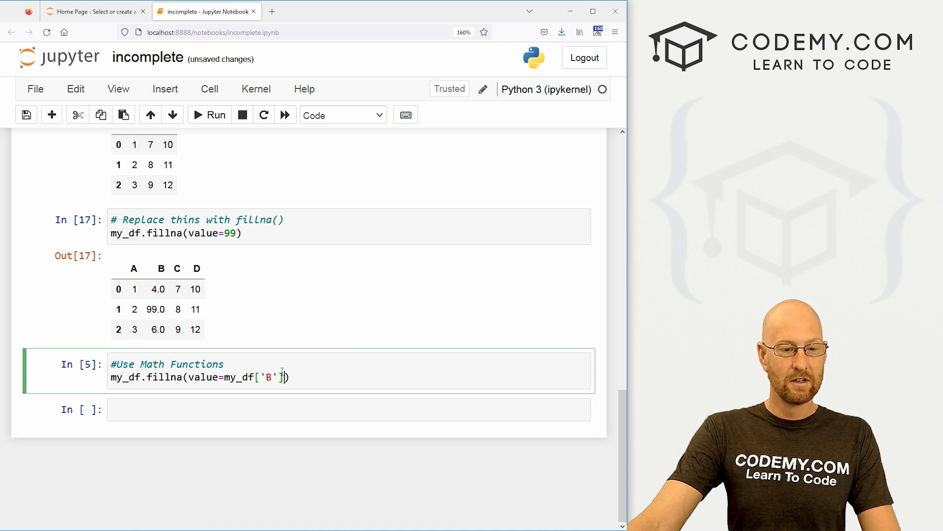
type(".mean()")
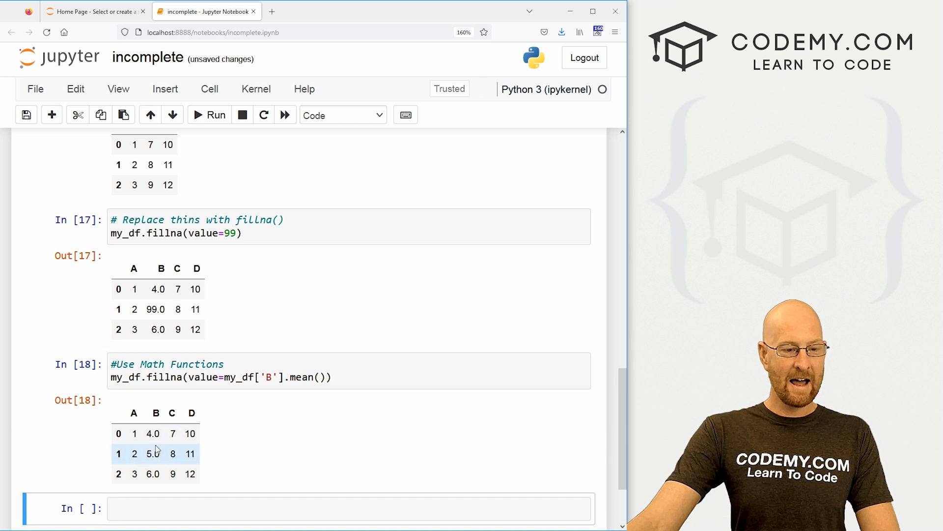
left_click(343, 410)
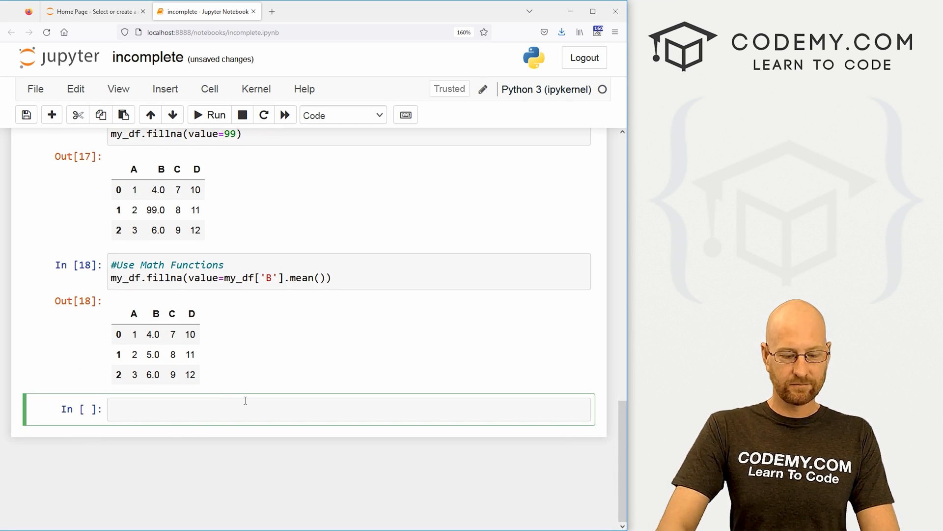
Add a '# Use min max' cell running my_df.fillna(value=my_df['B'].min()).
type("# Use min max")
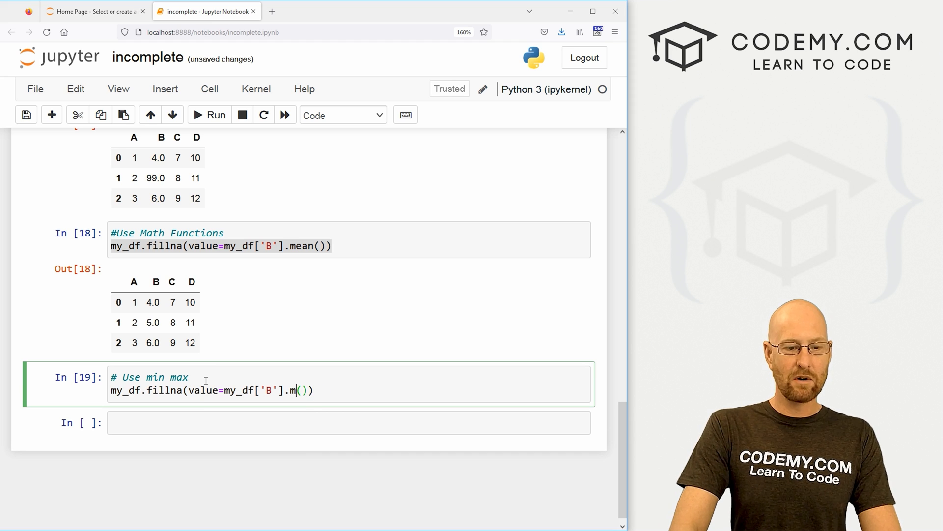
left_click(209, 115)
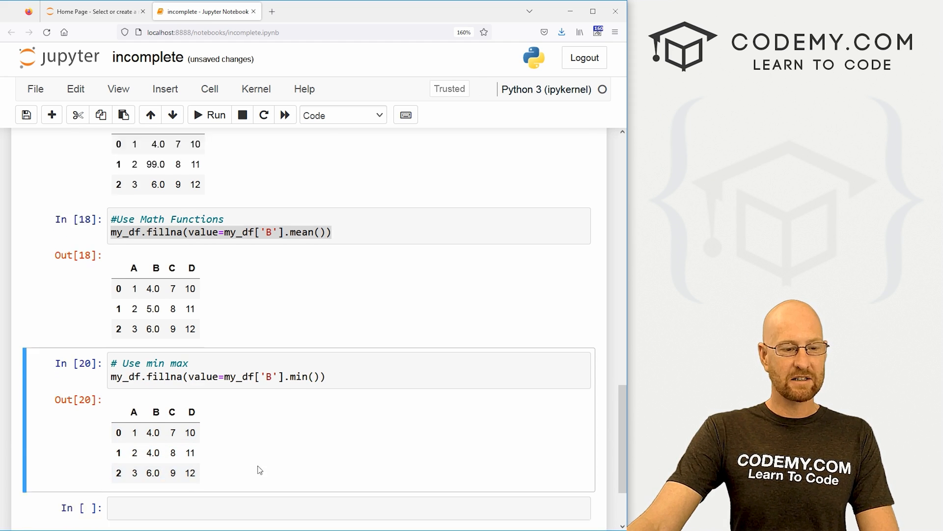
scroll("down", 3)
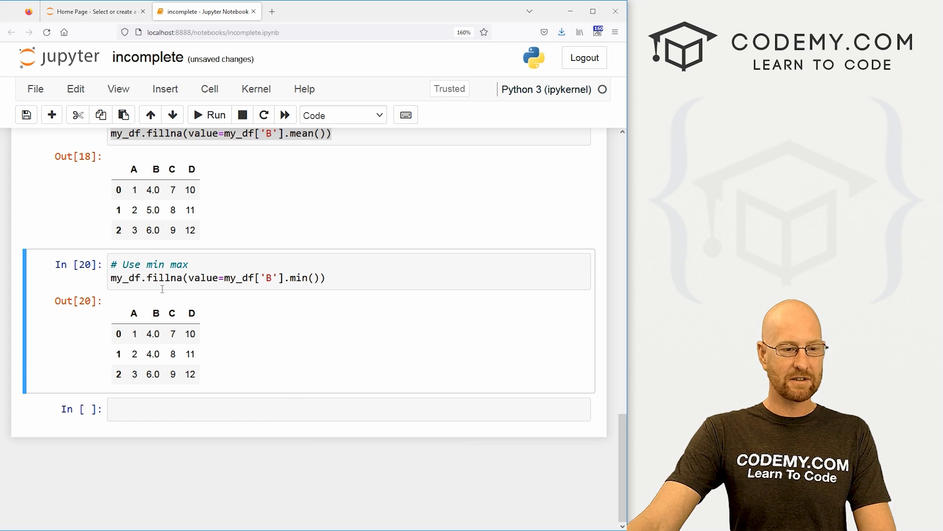
double_click(153, 333)
type("ax")
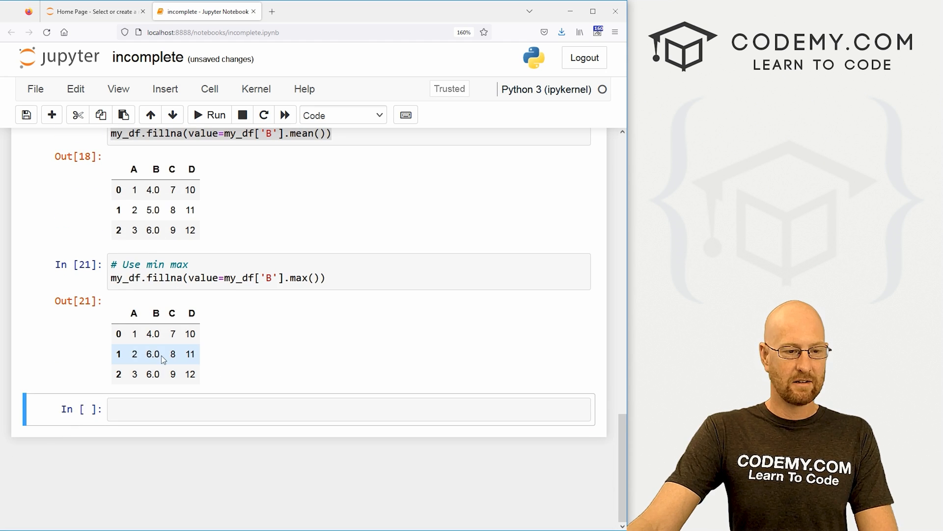
Swap min for max (6.0) and then sum (10.0), running each fill.
double_click(153, 354)
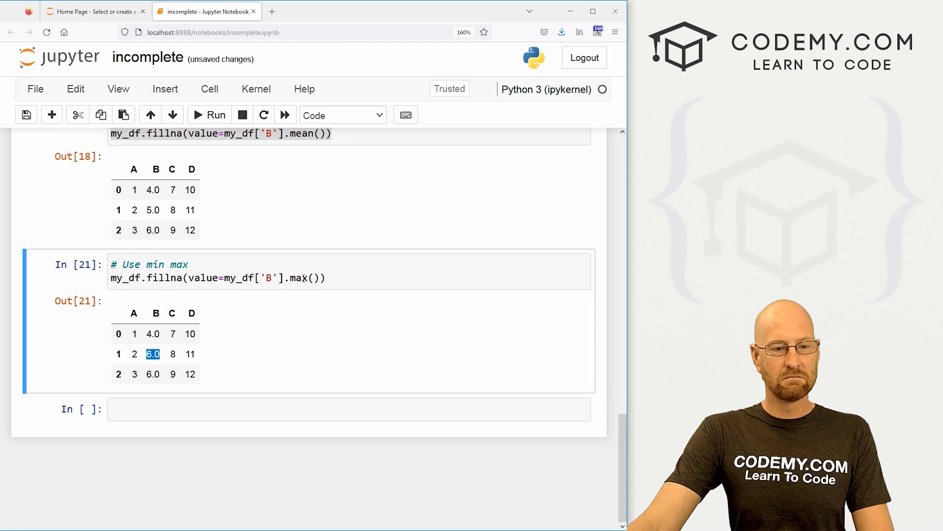
left_click(215, 115)
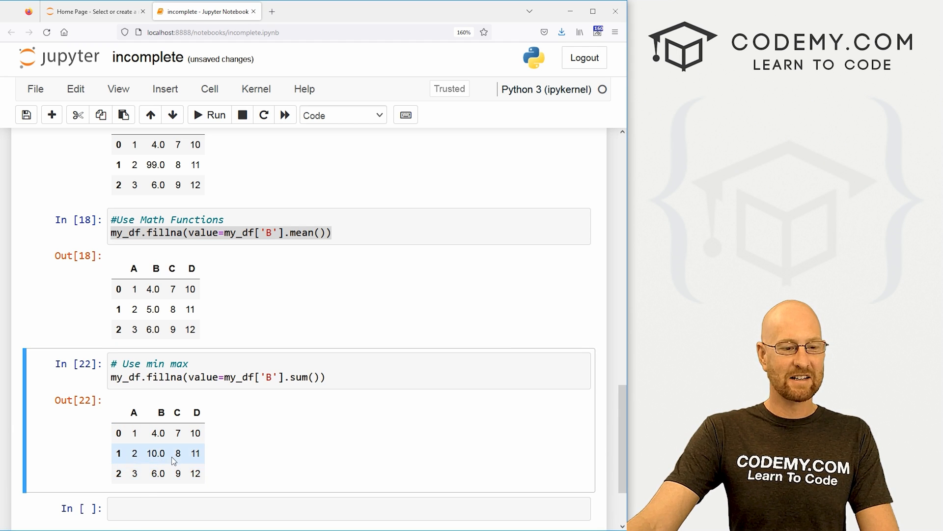
double_click(155, 453)
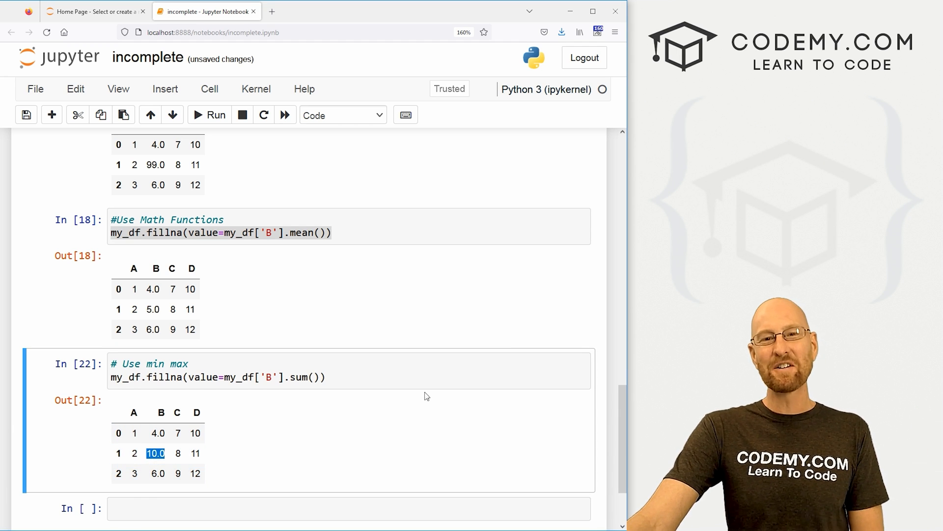
scroll("up", 3)
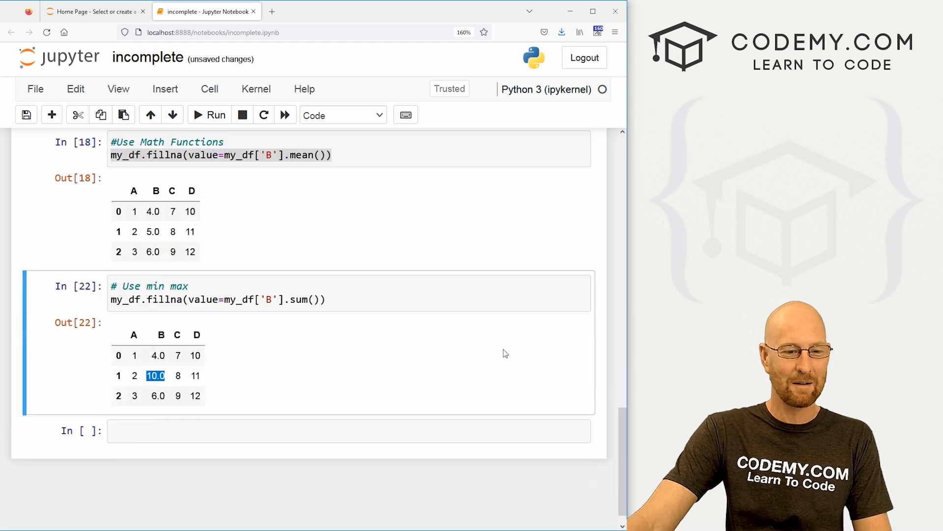